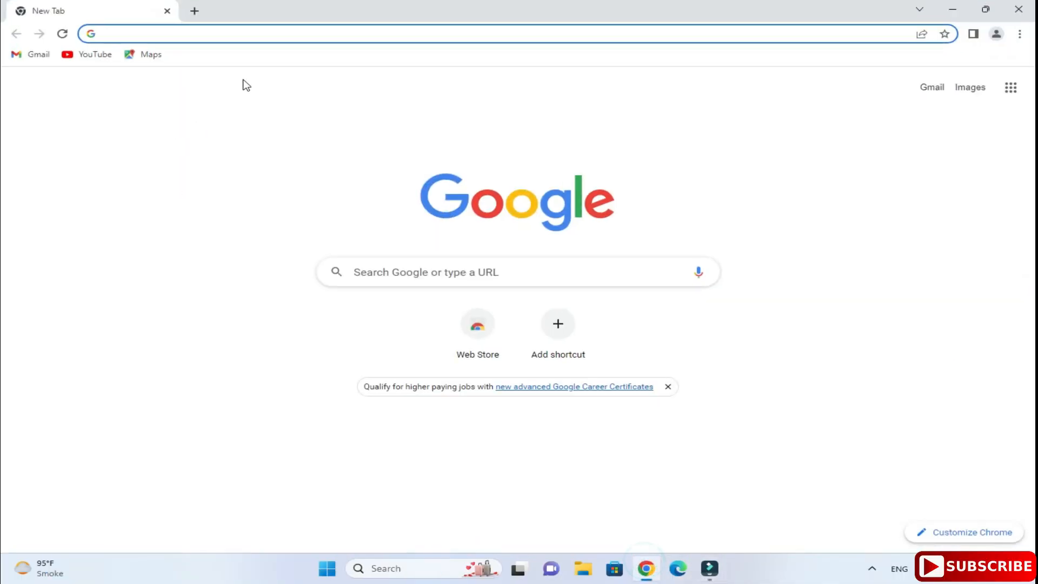
# Step: Search Google for 'python download' from the Chrome address bar
pyautogui.write('python download')
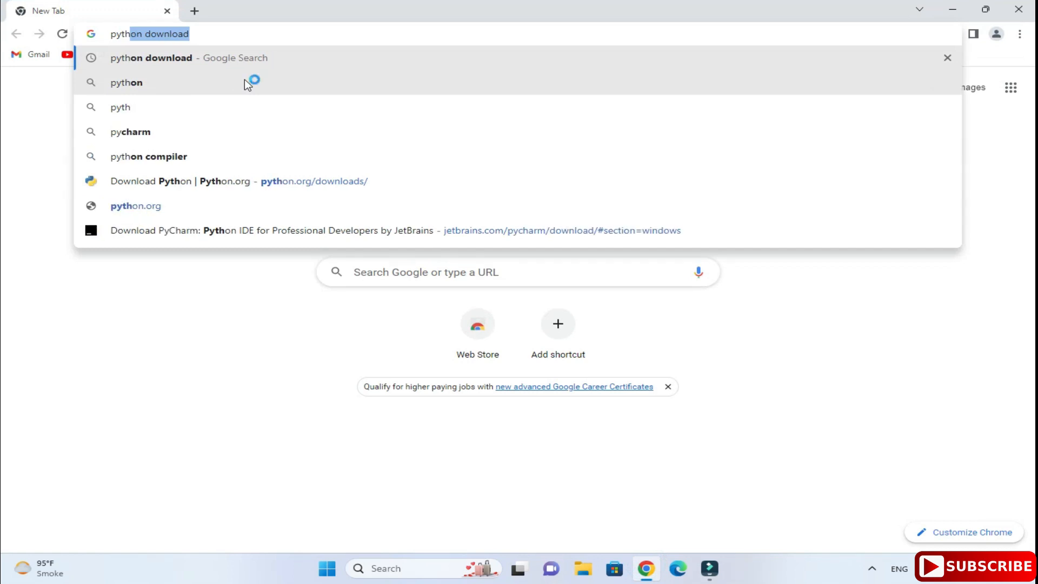
pyautogui.click(156, 57)
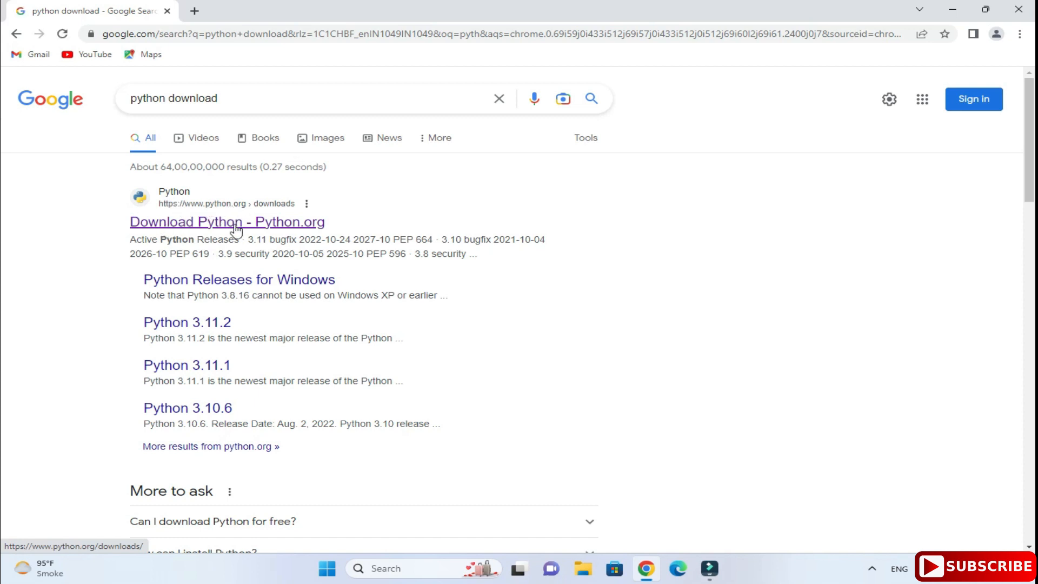
# Step: Download the Python 3.11.3 Windows installer from the python.org downloads page
pyautogui.click(227, 221)
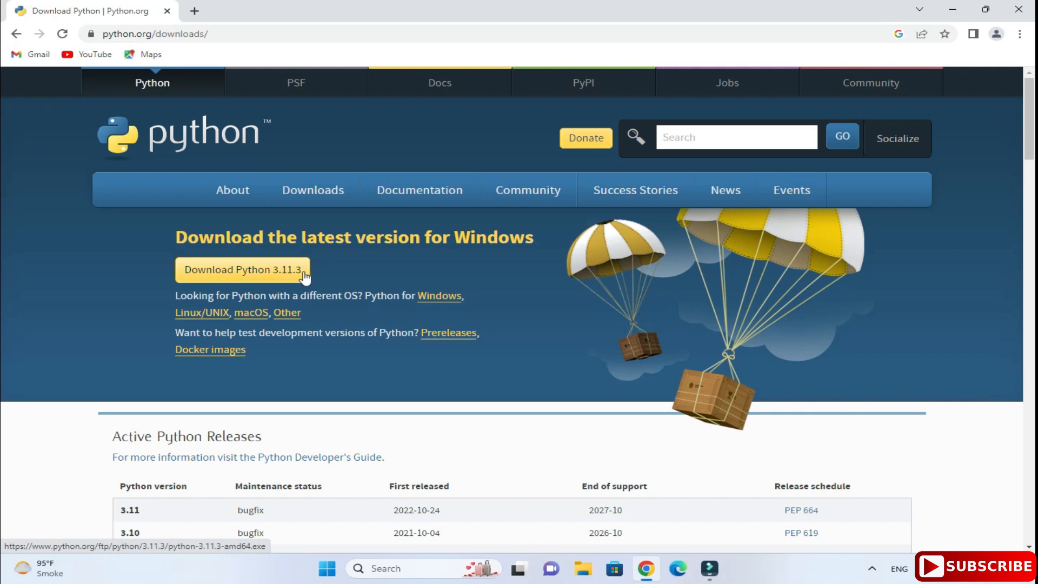
pyautogui.moveTo(251, 290)
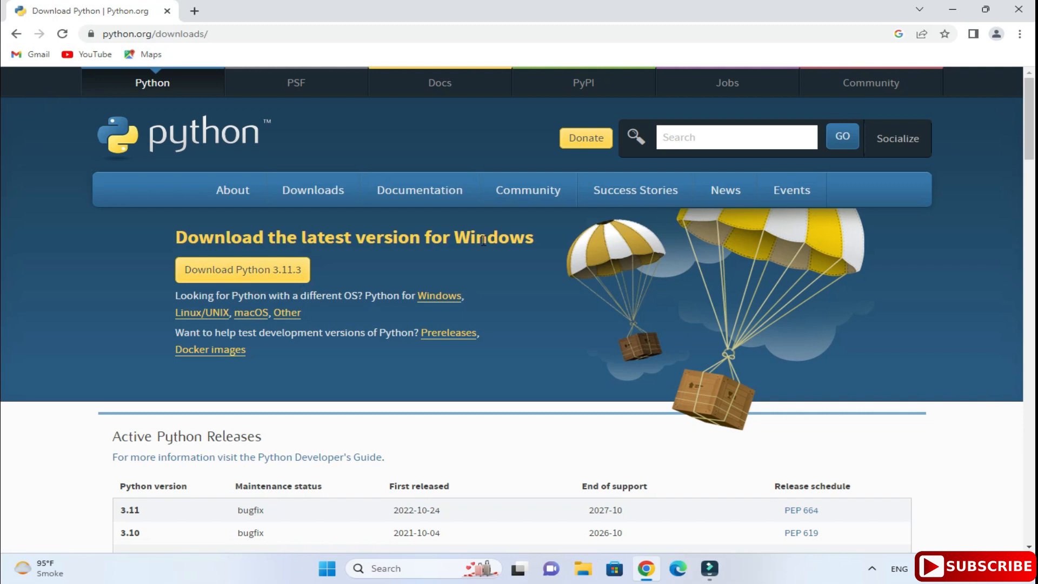
pyautogui.moveTo(351, 299)
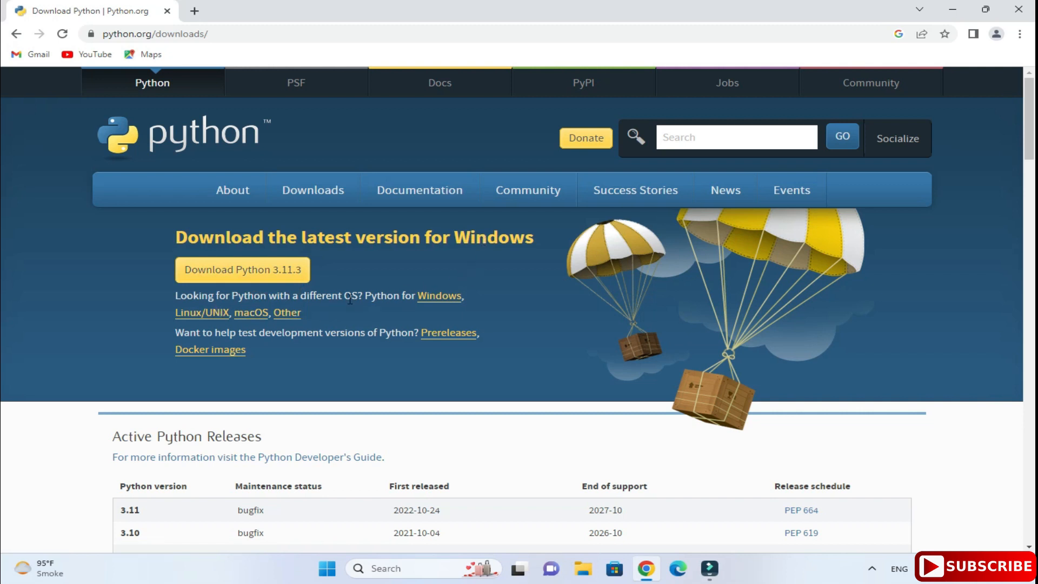
pyautogui.moveTo(242, 331)
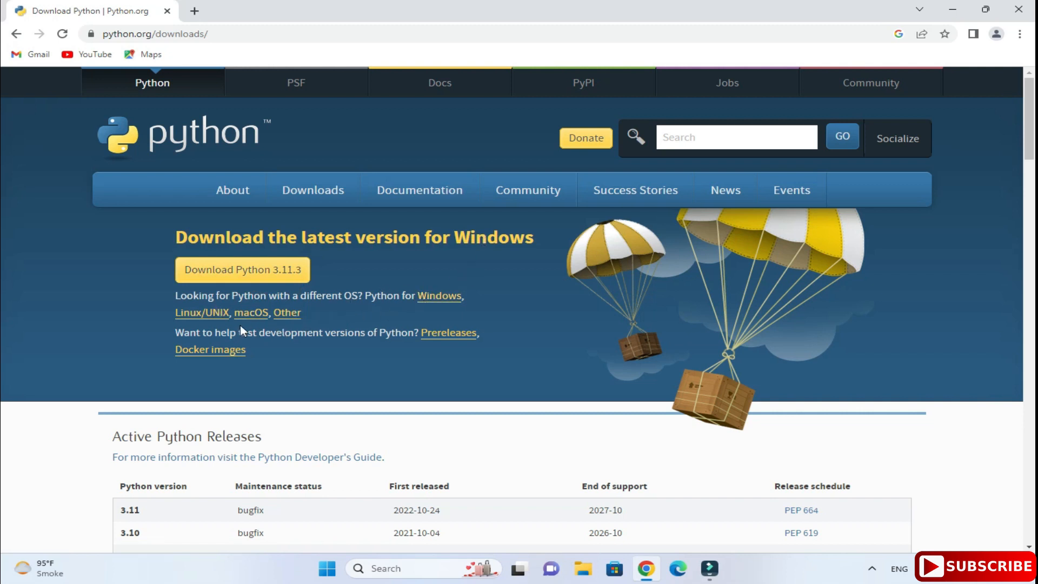
pyautogui.moveTo(223, 295)
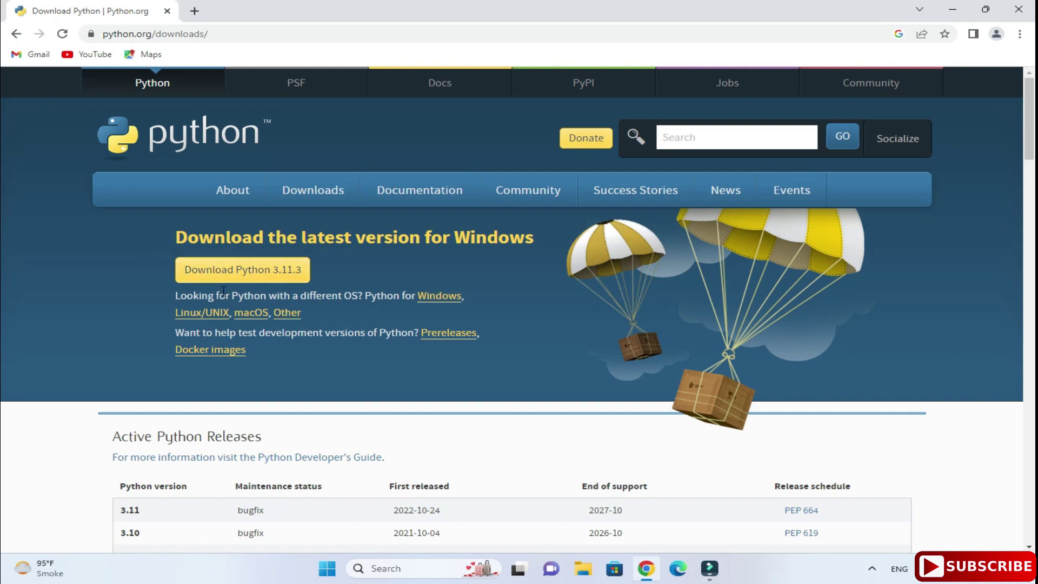
pyautogui.moveTo(239, 283)
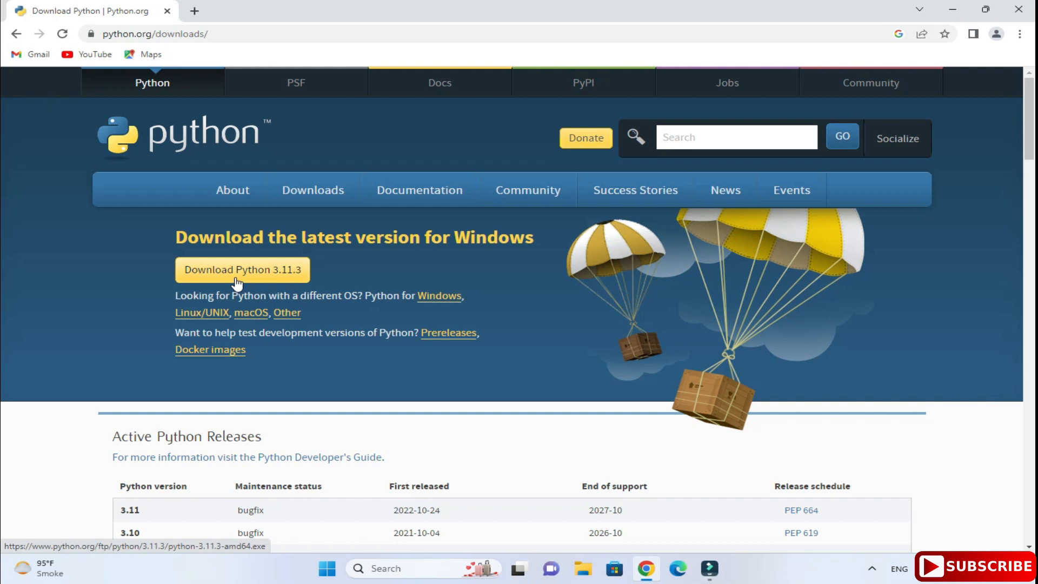
pyautogui.click(242, 270)
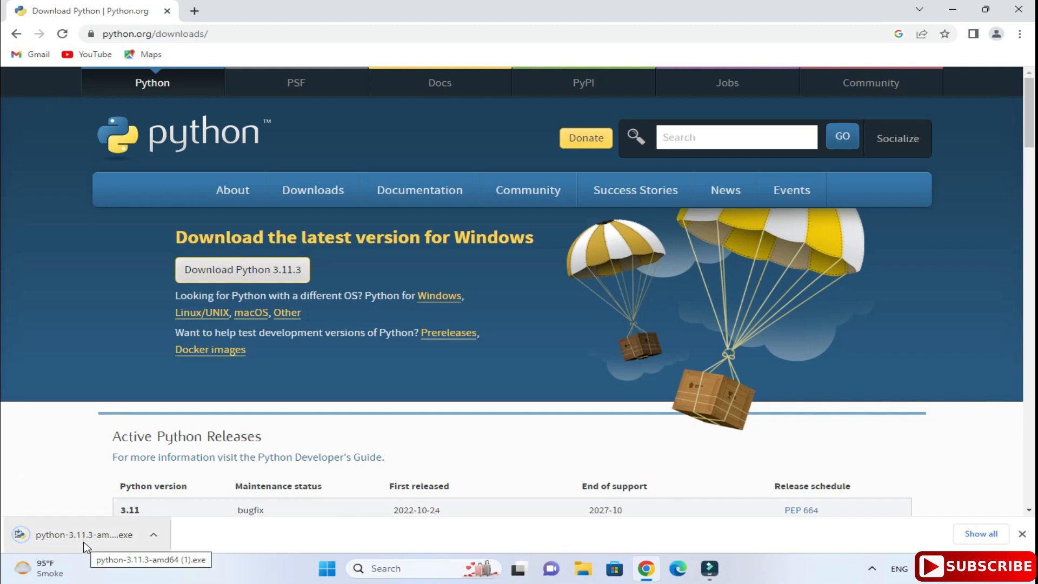
pyautogui.moveTo(83, 539)
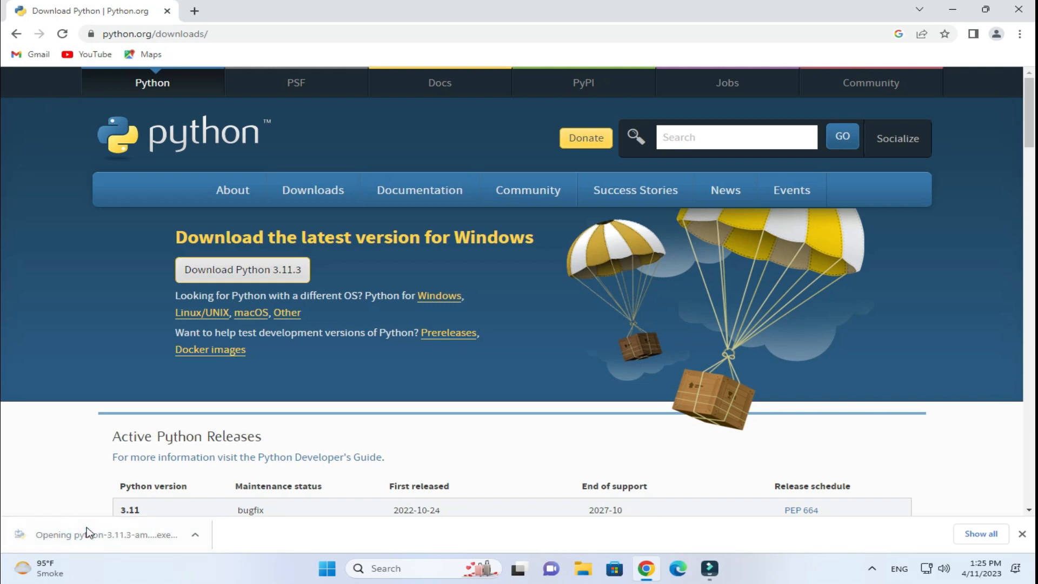
# Step: Launch the downloaded installer and enable 'Add python.exe to PATH'
pyautogui.click(87, 535)
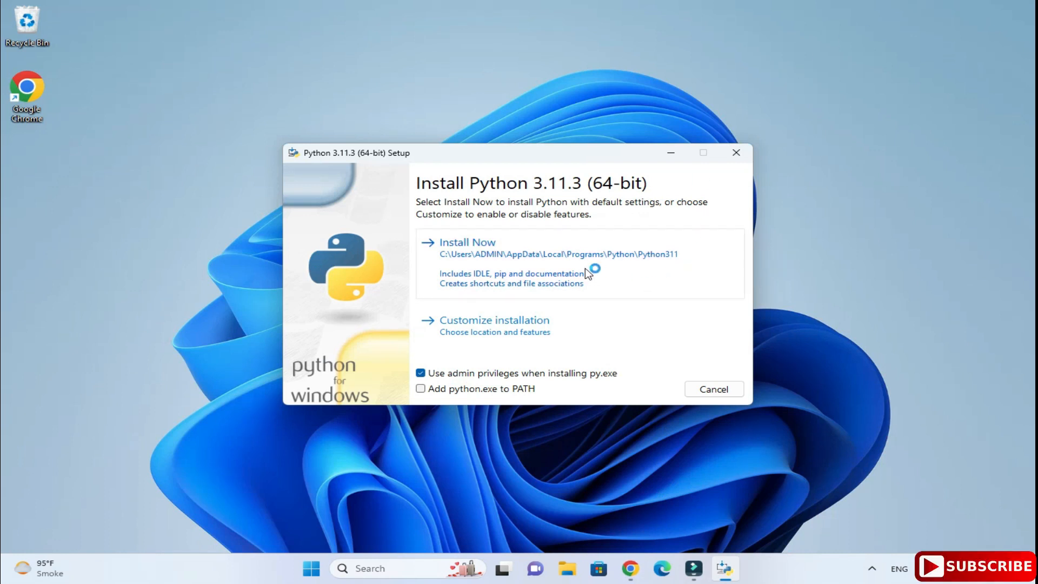
pyautogui.moveTo(516, 330)
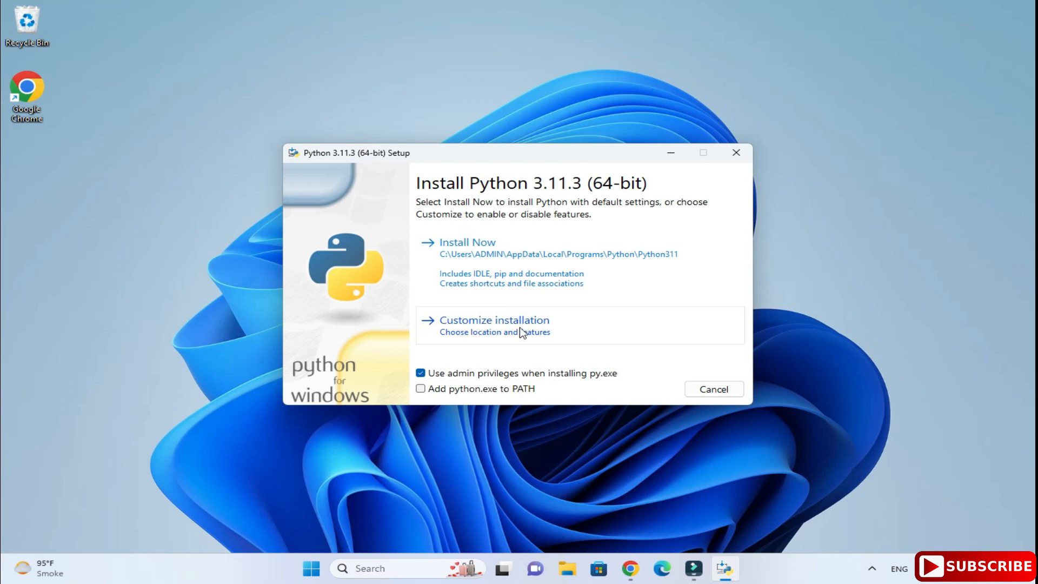
pyautogui.moveTo(452, 384)
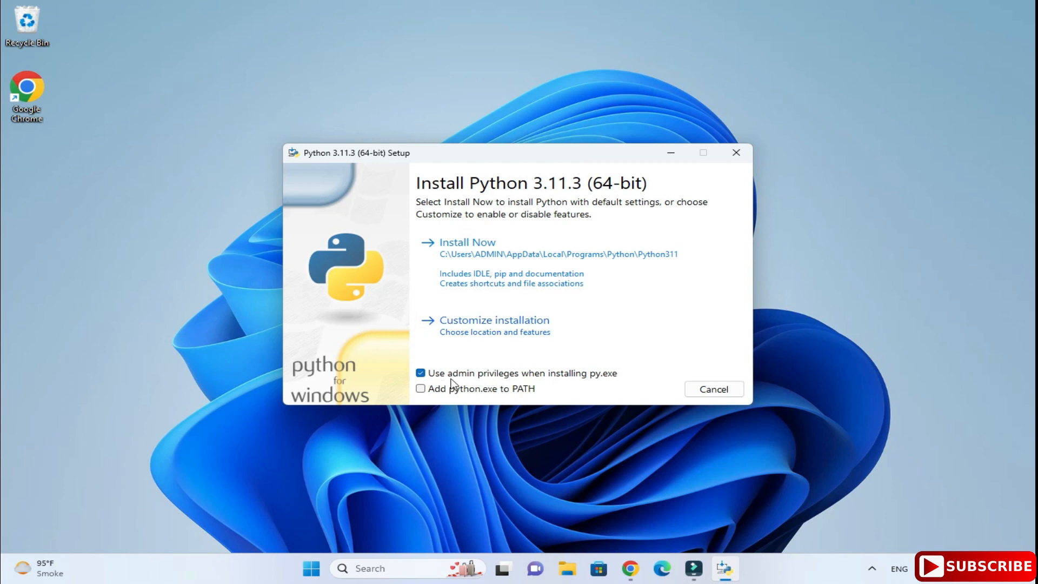
pyautogui.moveTo(559, 383)
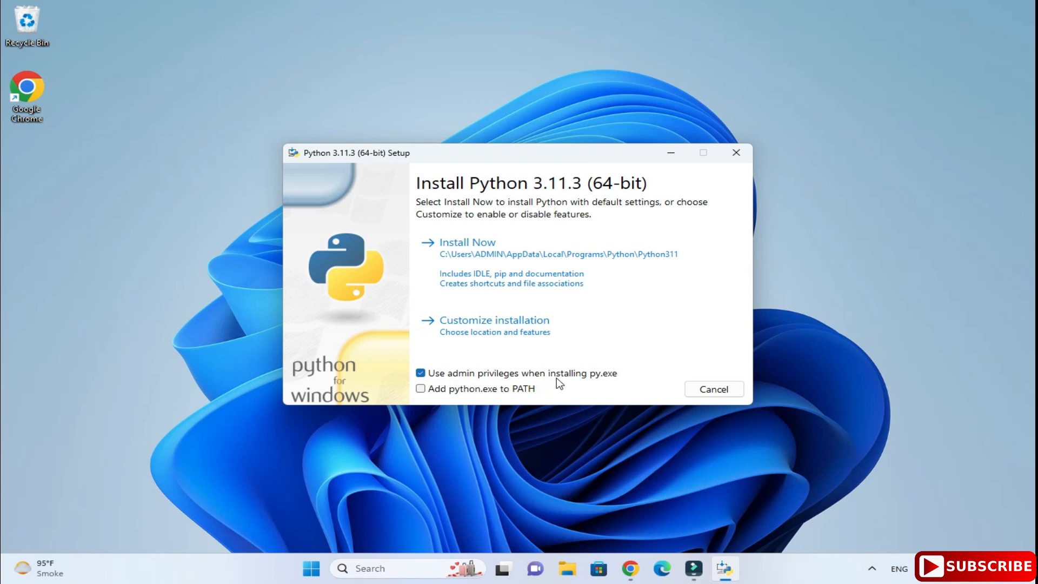
pyautogui.moveTo(393, 393)
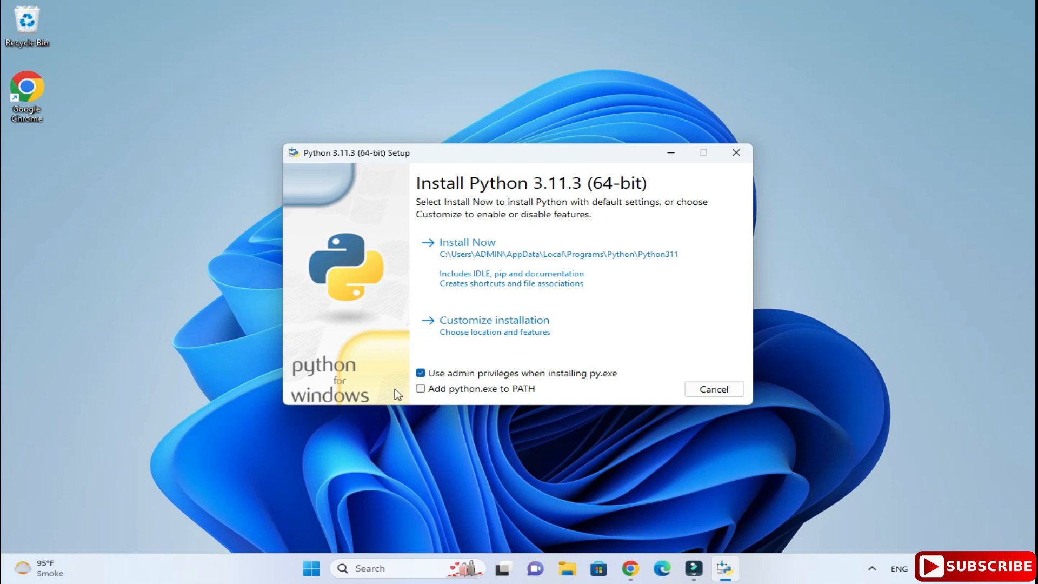
pyautogui.moveTo(520, 397)
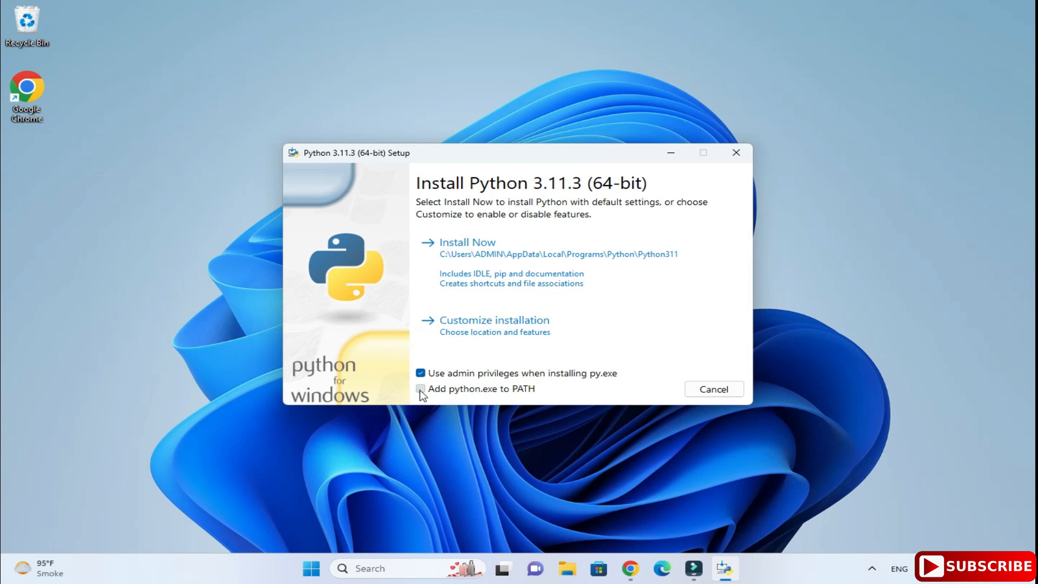
pyautogui.click(419, 388)
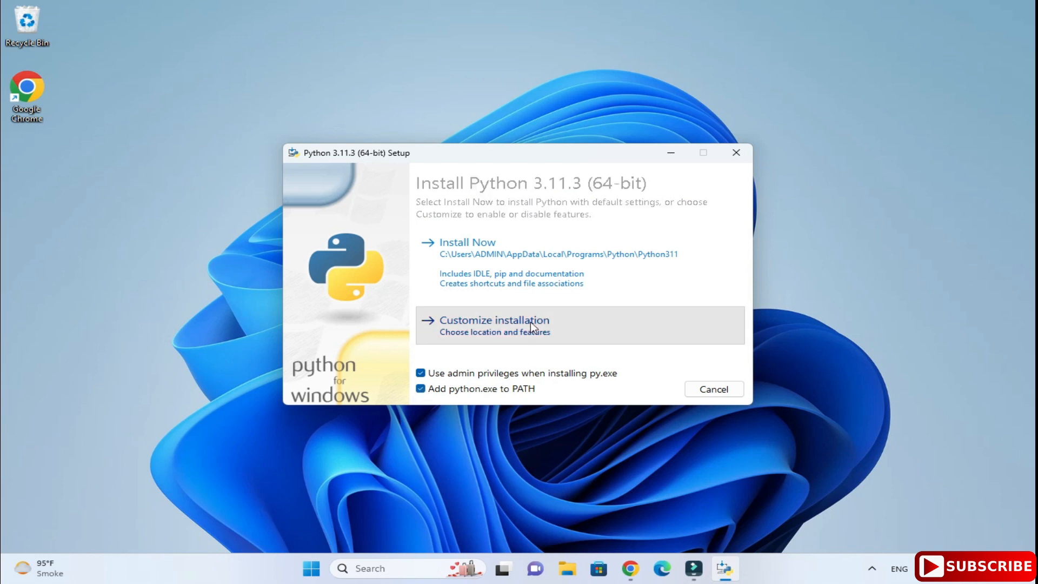
# Step: Choose Customize installation, keeping all optional features enabled
pyautogui.click(492, 320)
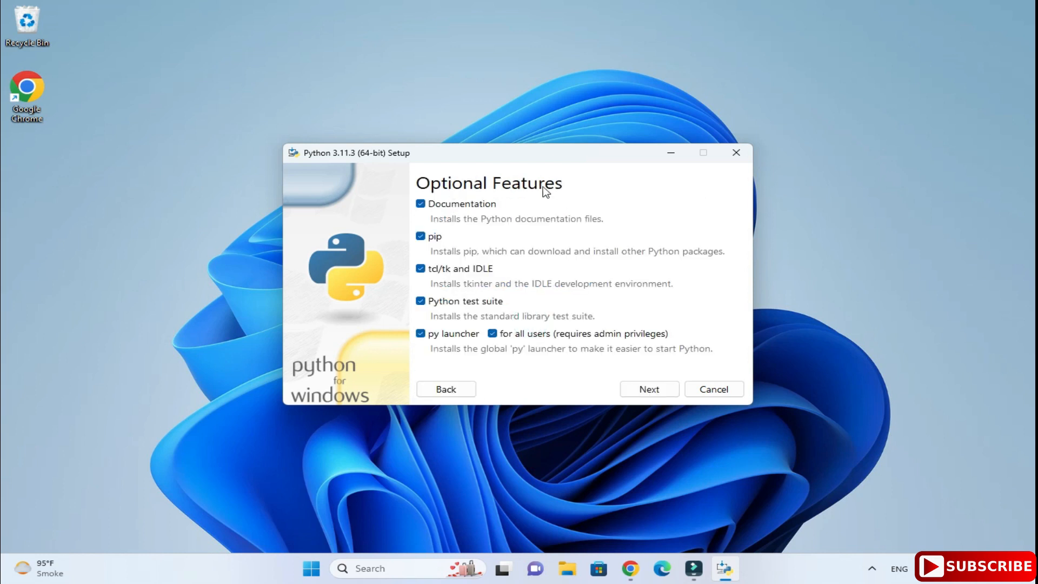
pyautogui.moveTo(521, 294)
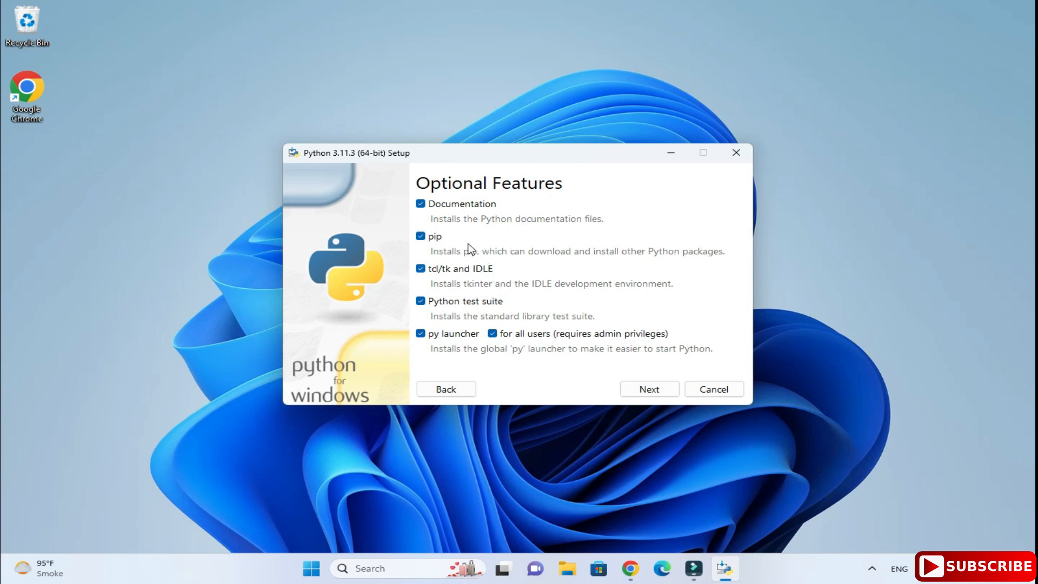
pyautogui.moveTo(508, 246)
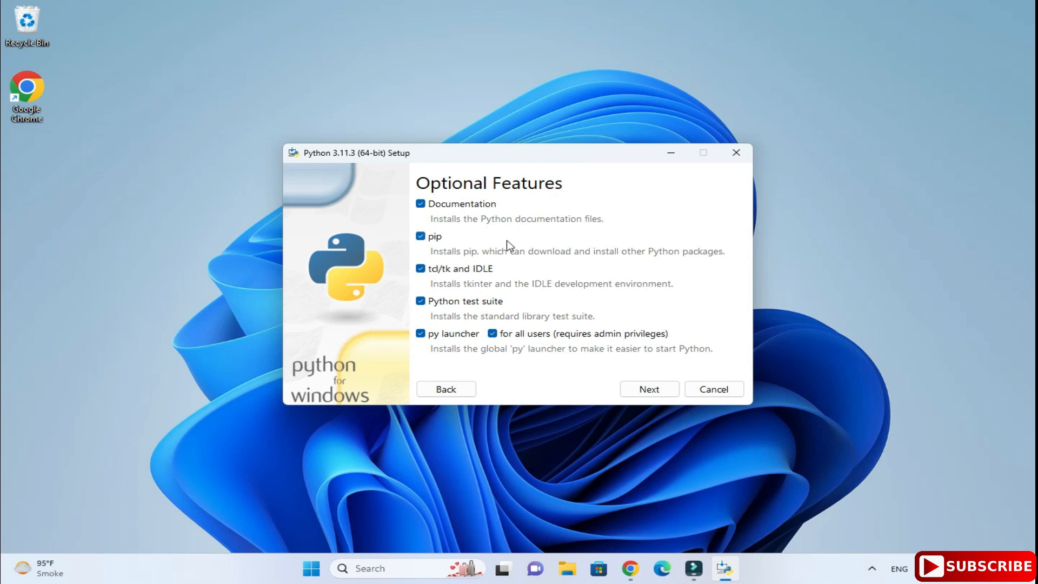
pyautogui.moveTo(560, 249)
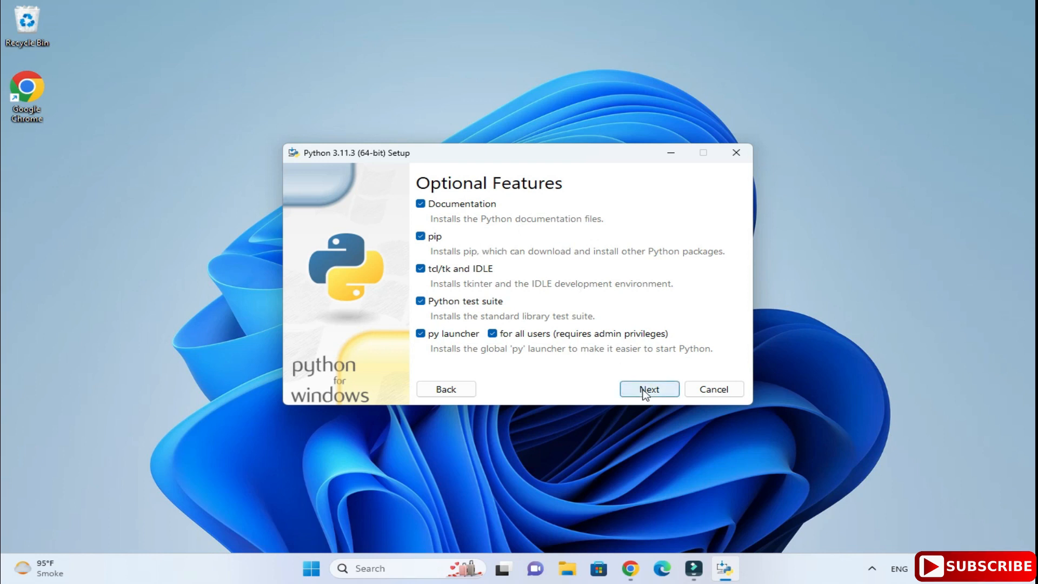
# Step: Install Python 3.11 for all users into C:\Program Files\Python311 and begin installing
pyautogui.click(648, 388)
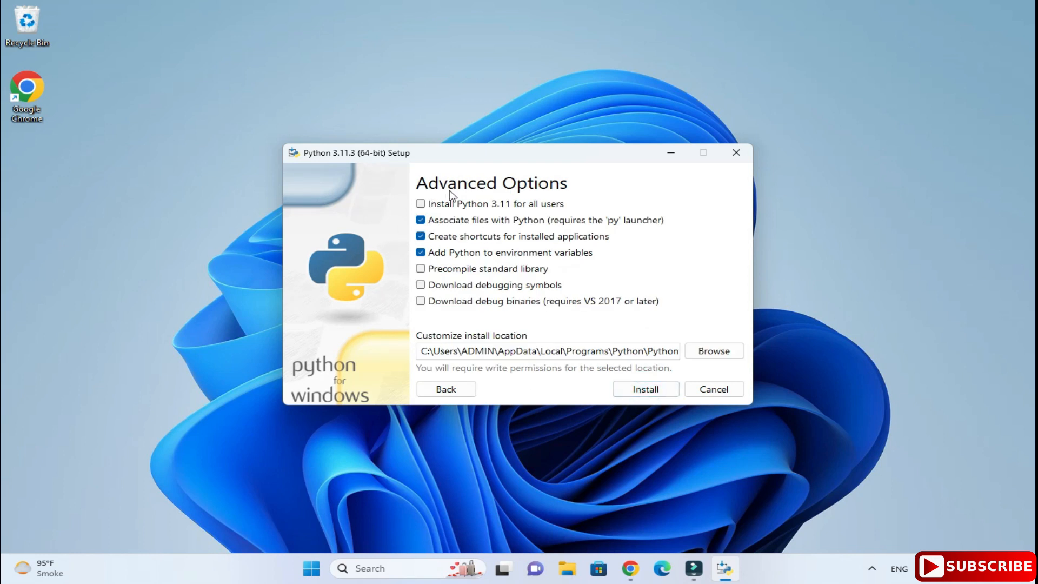
pyautogui.moveTo(508, 199)
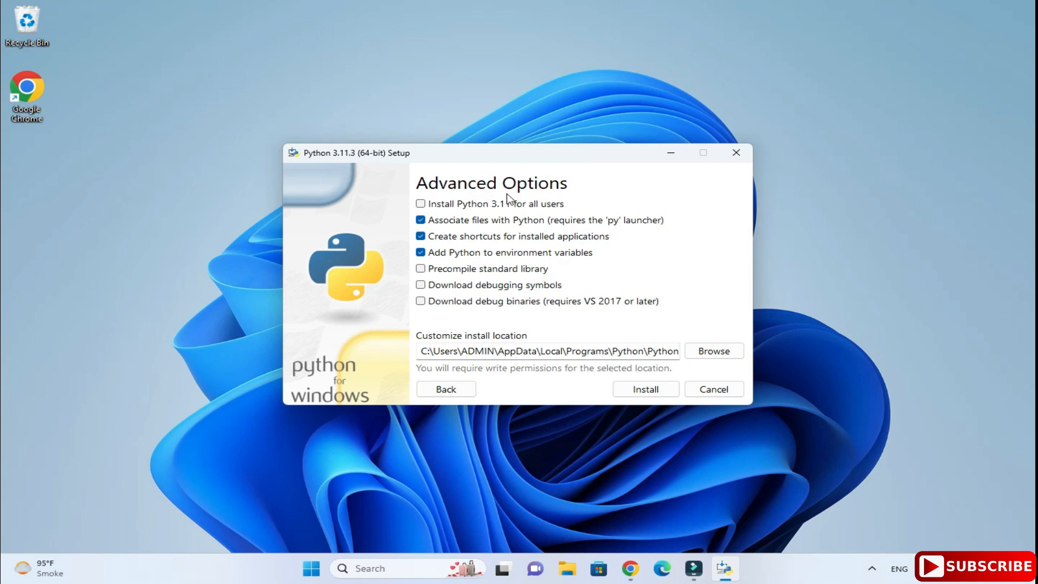
pyautogui.moveTo(480, 203)
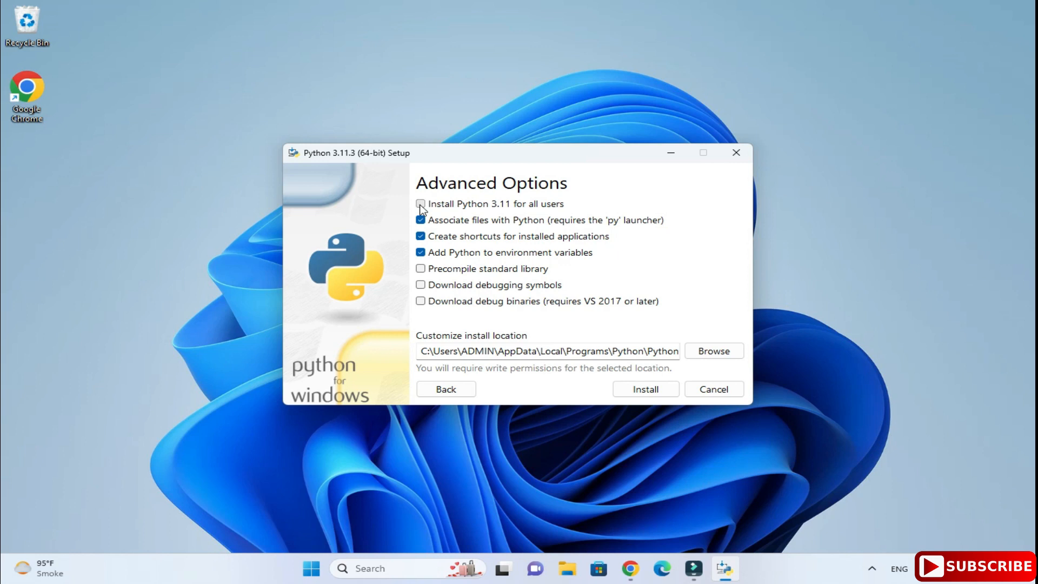
pyautogui.click(420, 203)
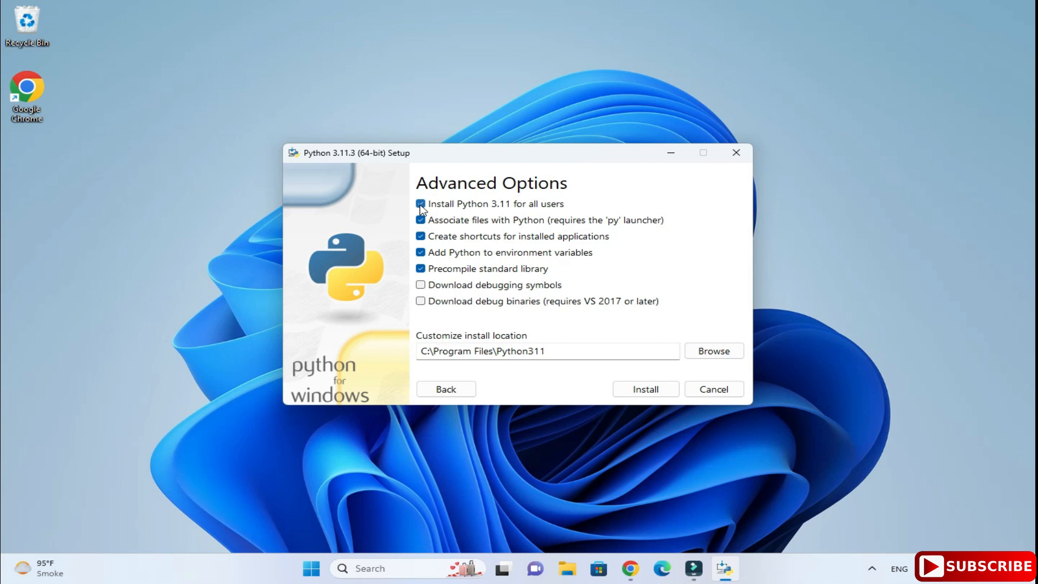
pyautogui.click(420, 203)
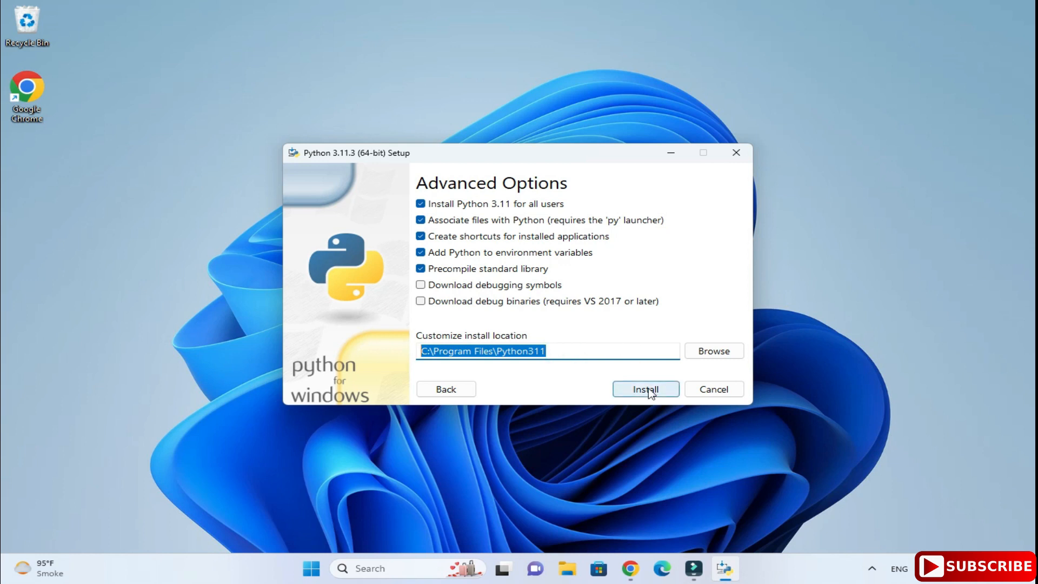
pyautogui.click(646, 388)
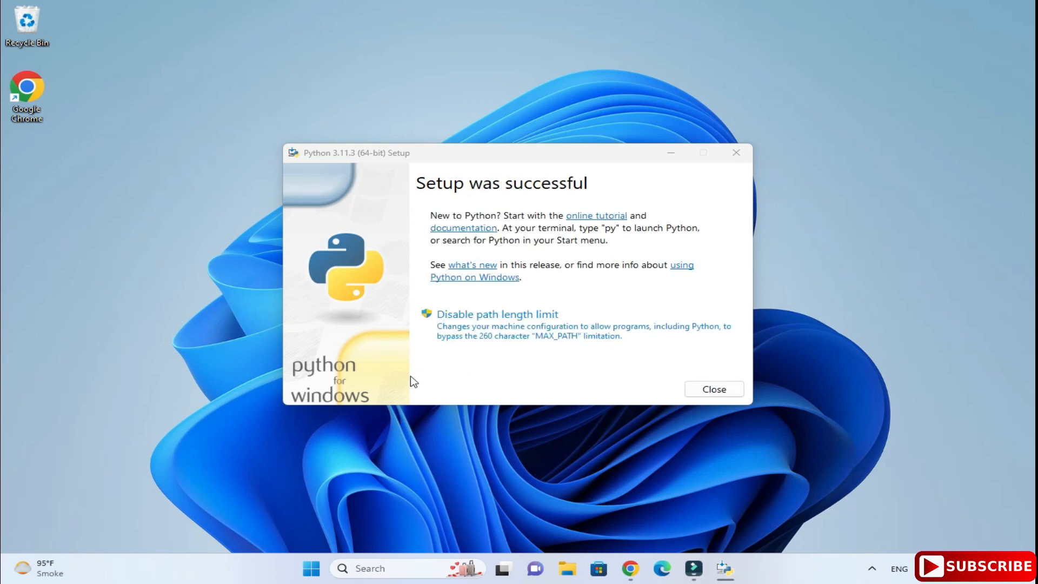
pyautogui.moveTo(1024, 13)
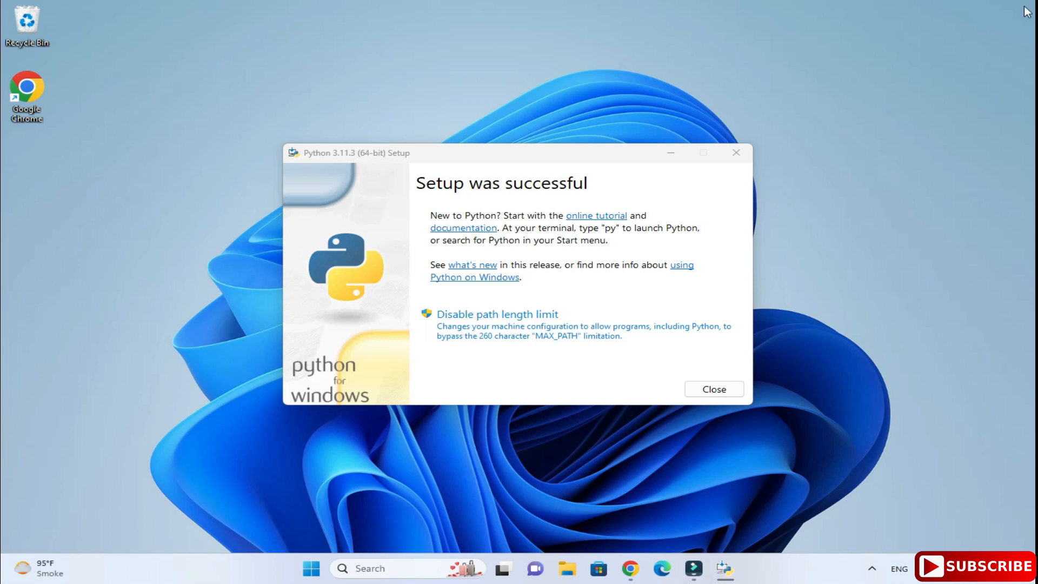
pyautogui.moveTo(774, 331)
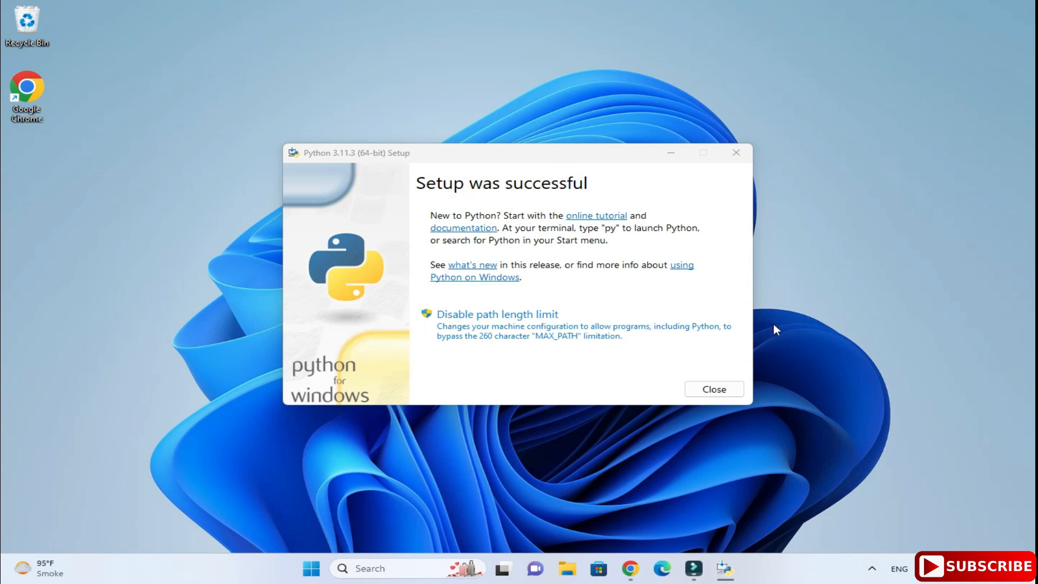
# Step: Close the installer after setup reports success
pyautogui.click(713, 388)
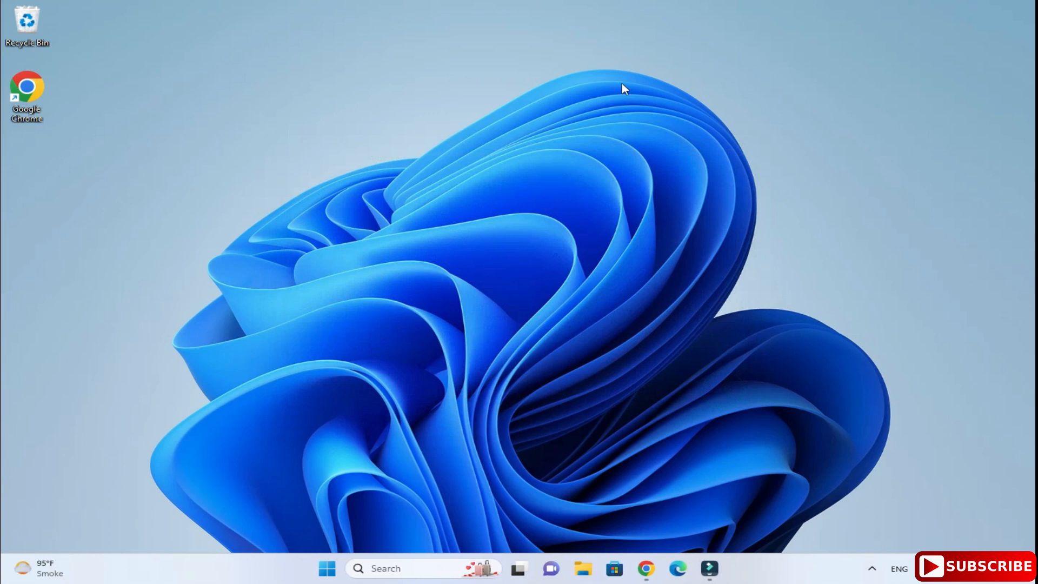
pyautogui.moveTo(436, 569)
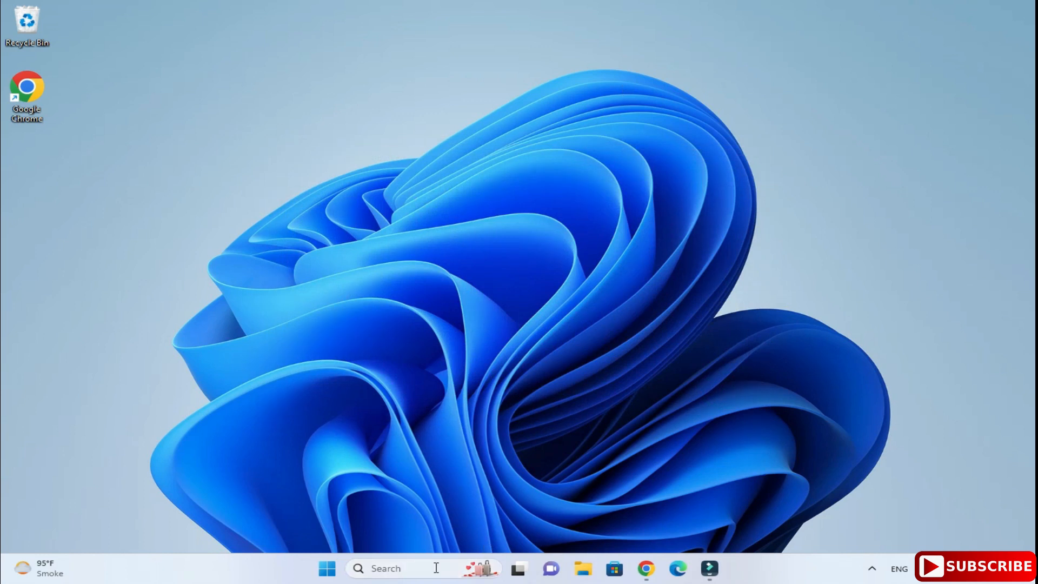
# Step: Start Command Prompt as administrator from the taskbar search
pyautogui.write('cmd')
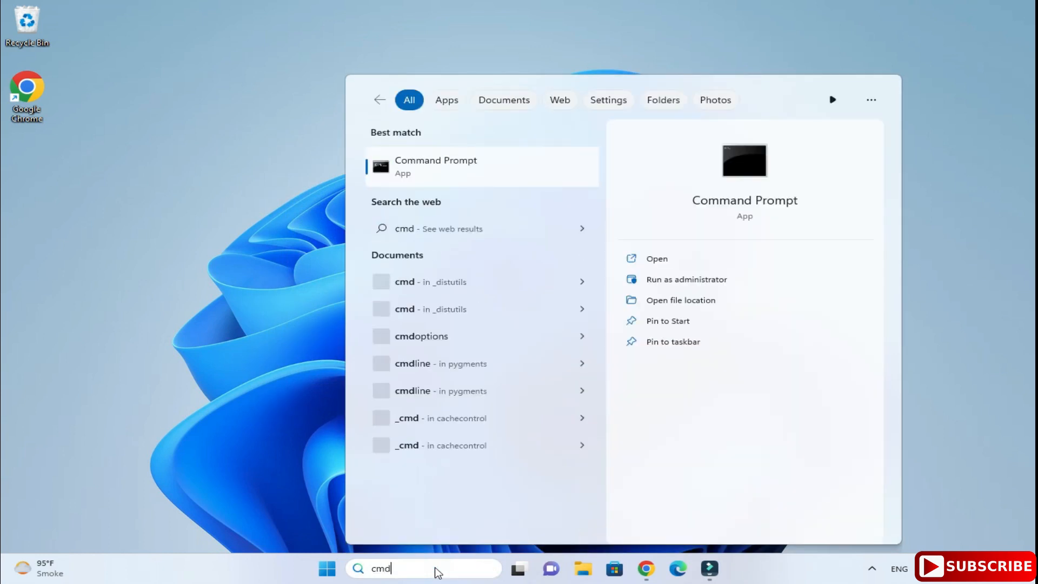
pyautogui.click(686, 279)
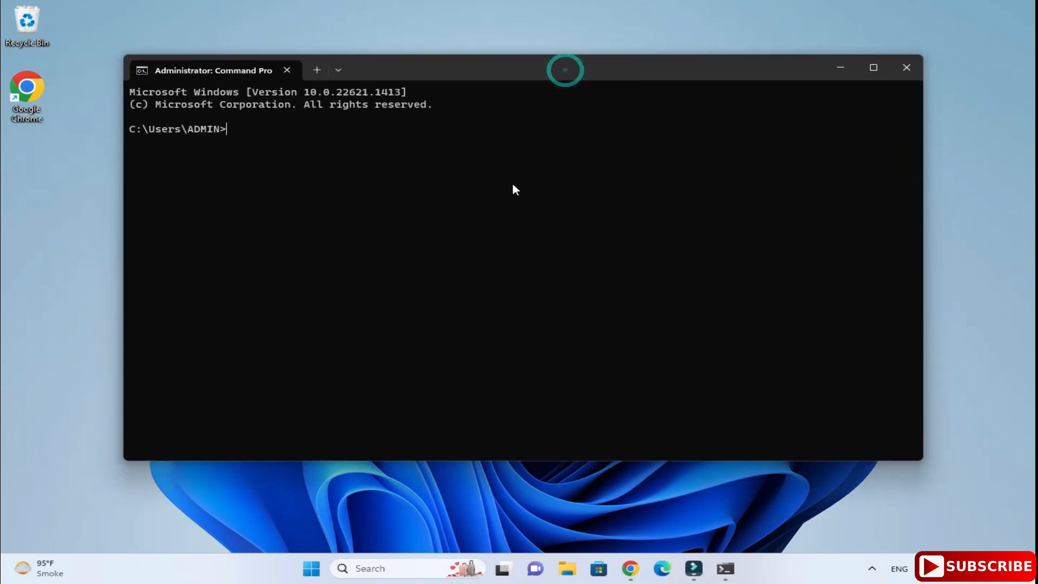
# Step: Confirm Python 3.11.3 with python --version and pip 22.3.1 with pip --version, then start py
pyautogui.write('p')
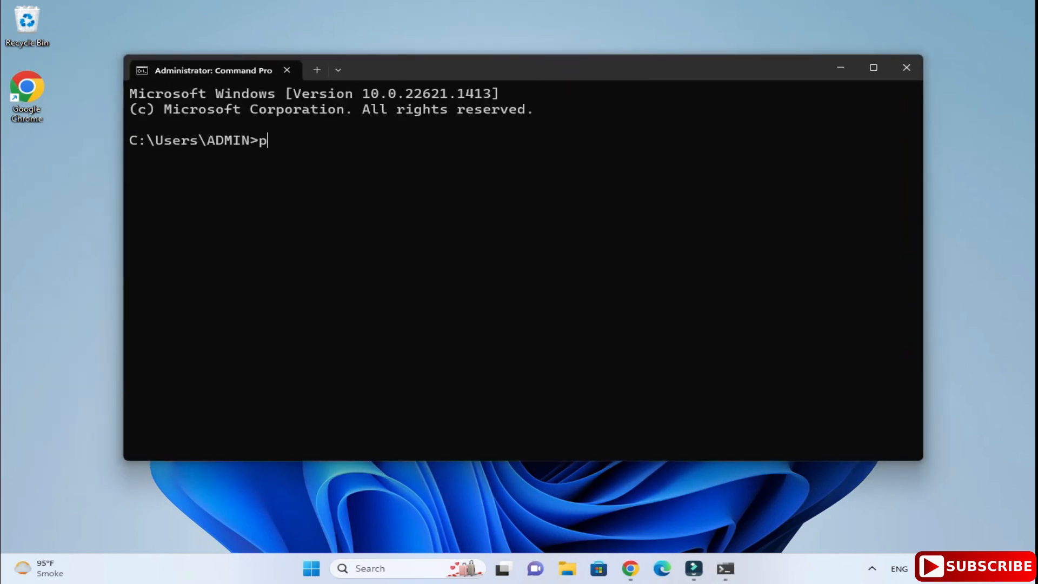
pyautogui.write('ython')
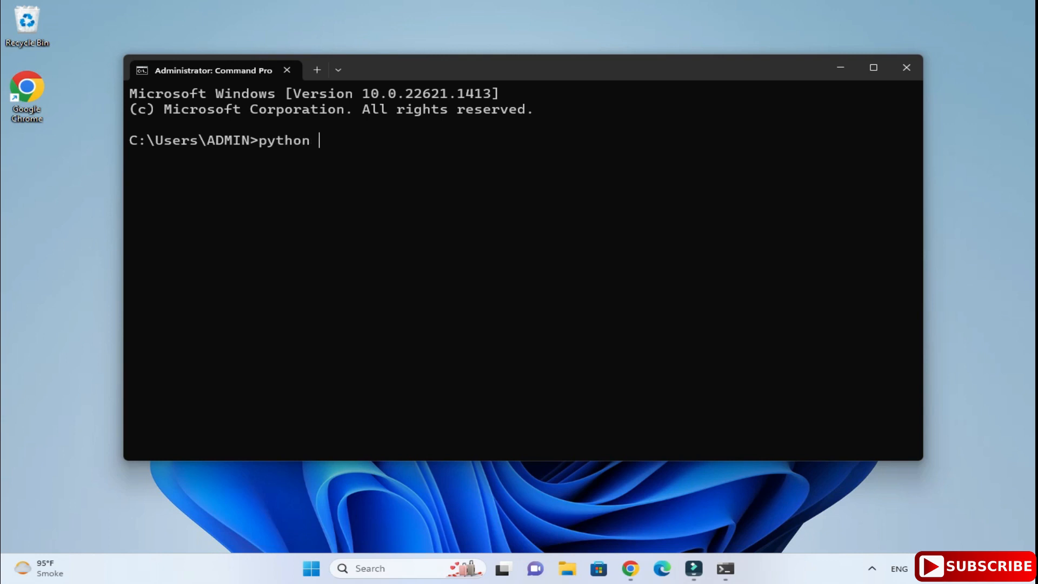
pyautogui.write('--version')
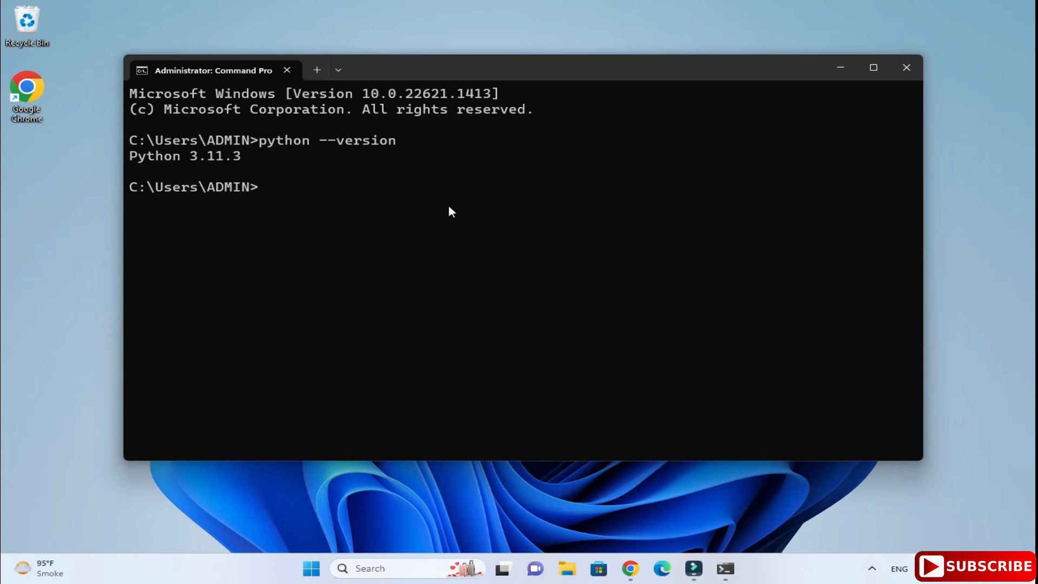
pyautogui.write('pip')
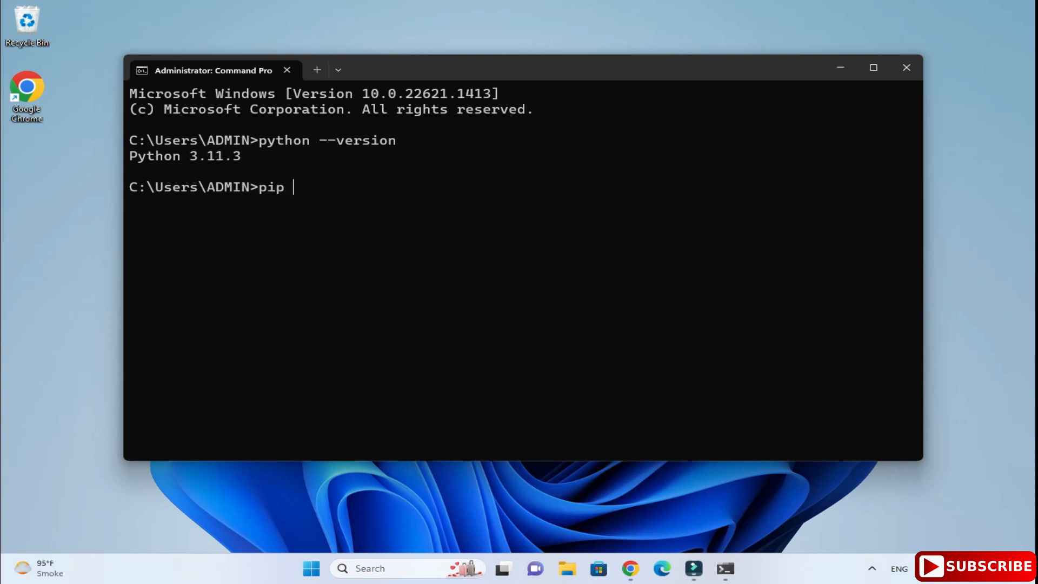
pyautogui.write('--version')
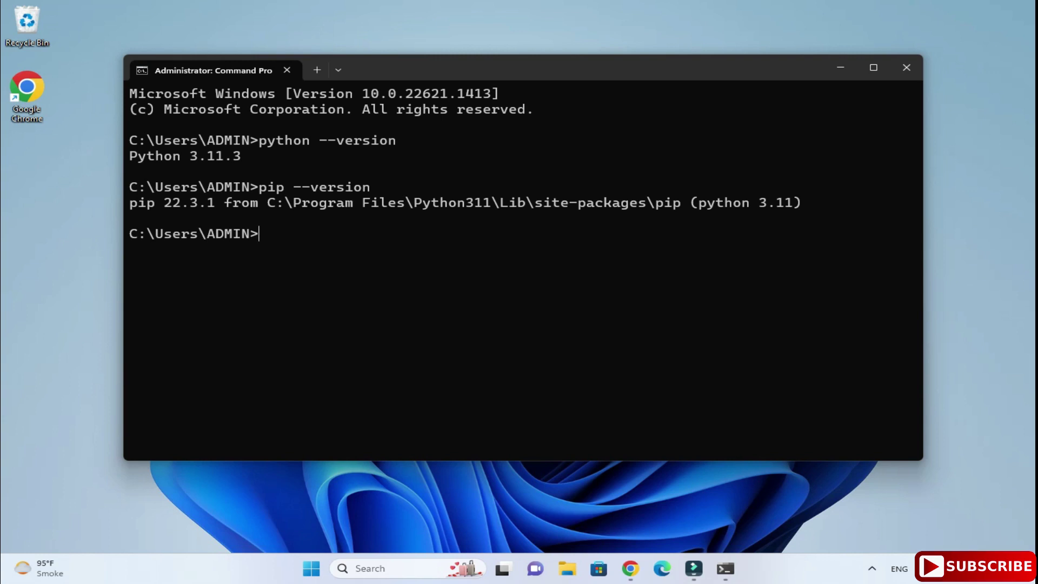
pyautogui.write('py')
pyautogui.write('pr')
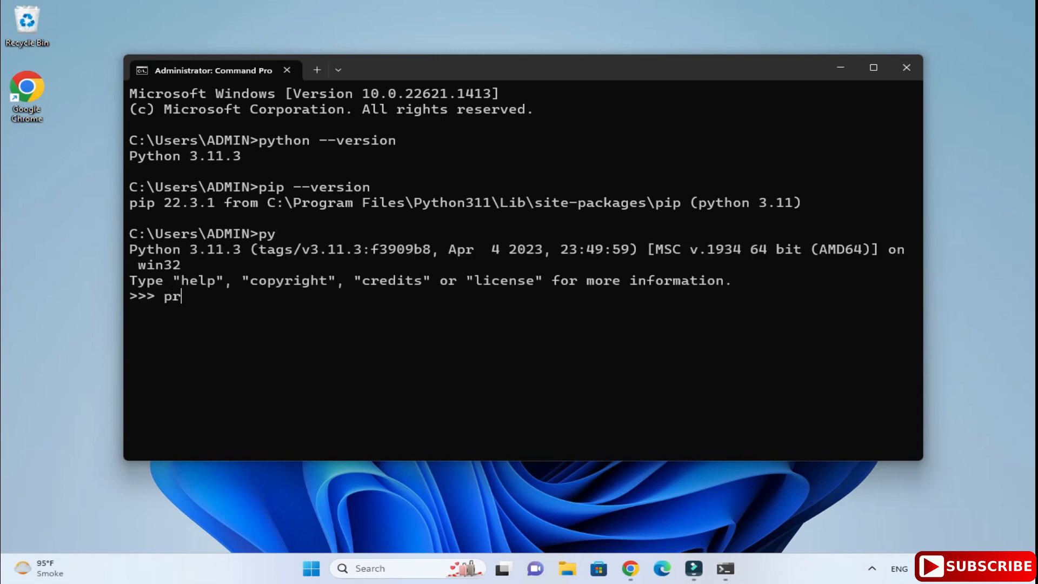
# Step: Run print("Welcome") in the Python interpreter so it outputs Welcome
pyautogui.write('int(')
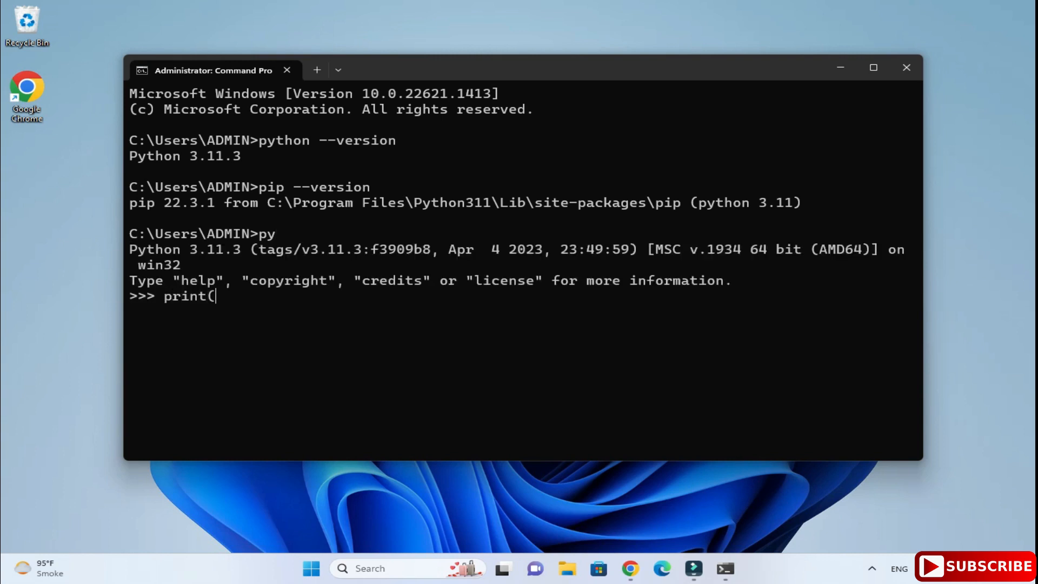
pyautogui.write('"Welco')
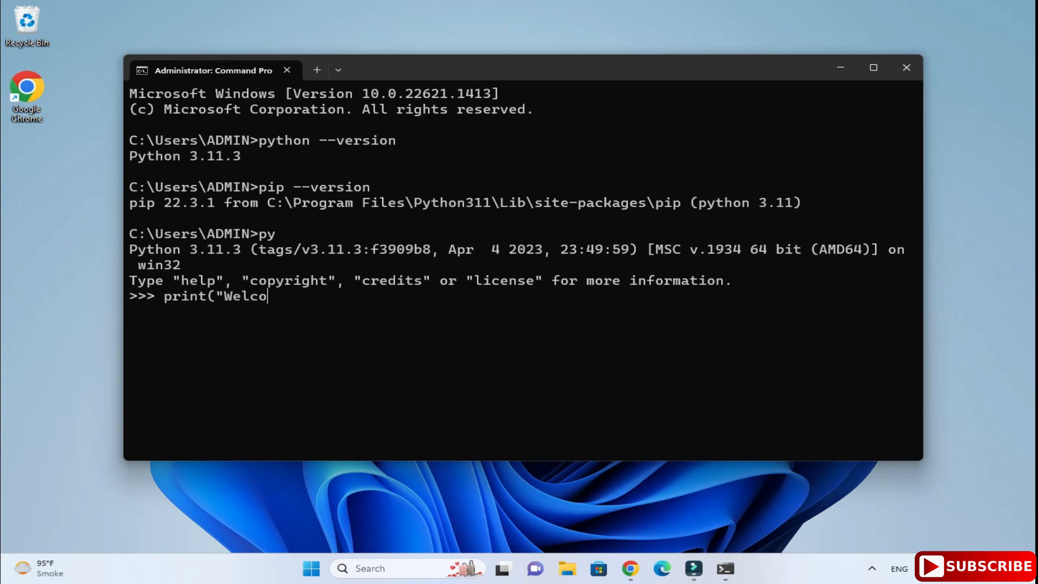
pyautogui.write('me")')
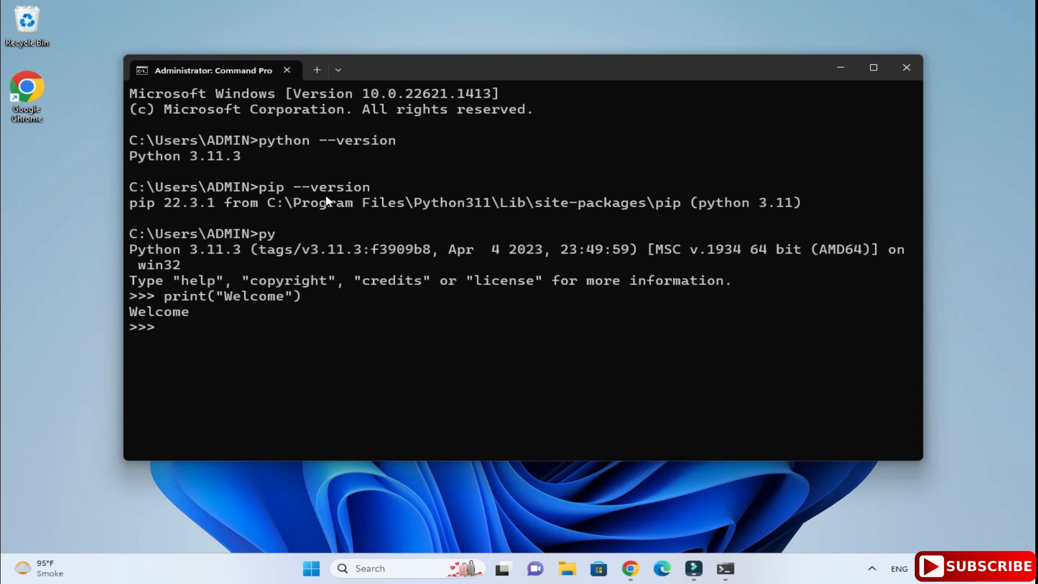
pyautogui.moveTo(281, 287)
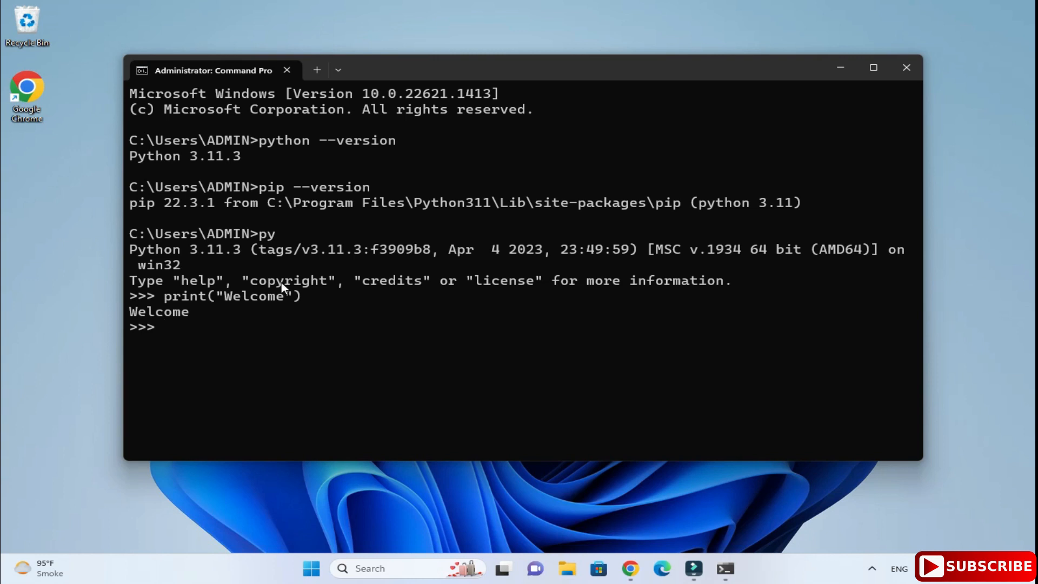
pyautogui.moveTo(906, 69)
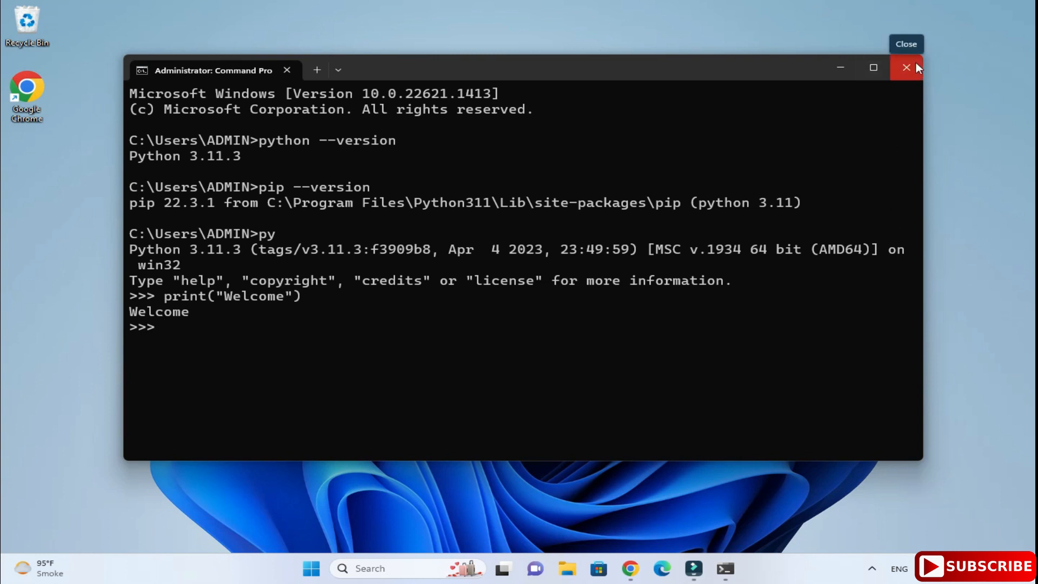
# Step: Close Command Prompt, launch IDLE from the taskbar search and start a new blank script
pyautogui.click(905, 69)
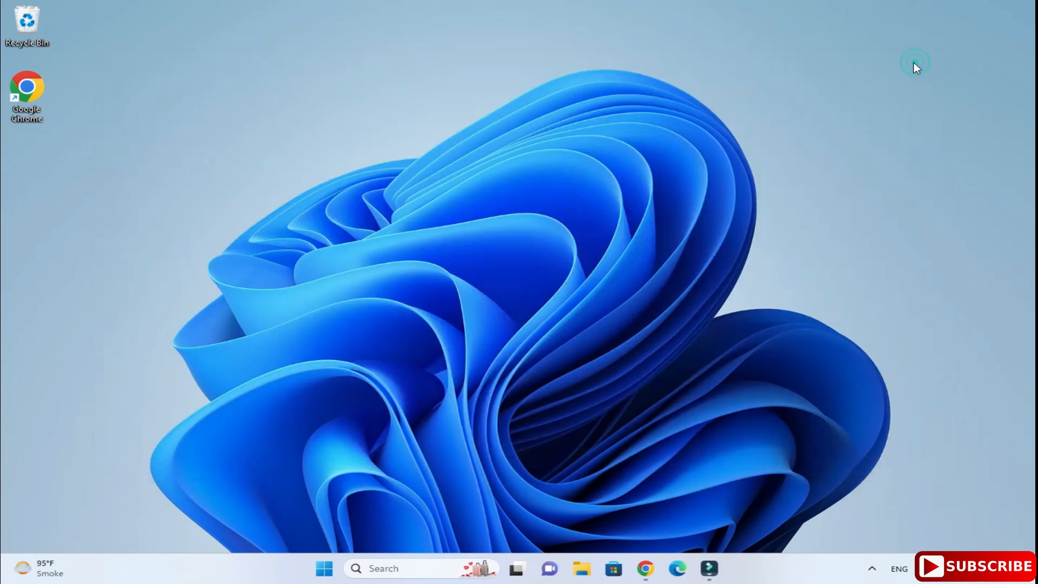
pyautogui.click(386, 569)
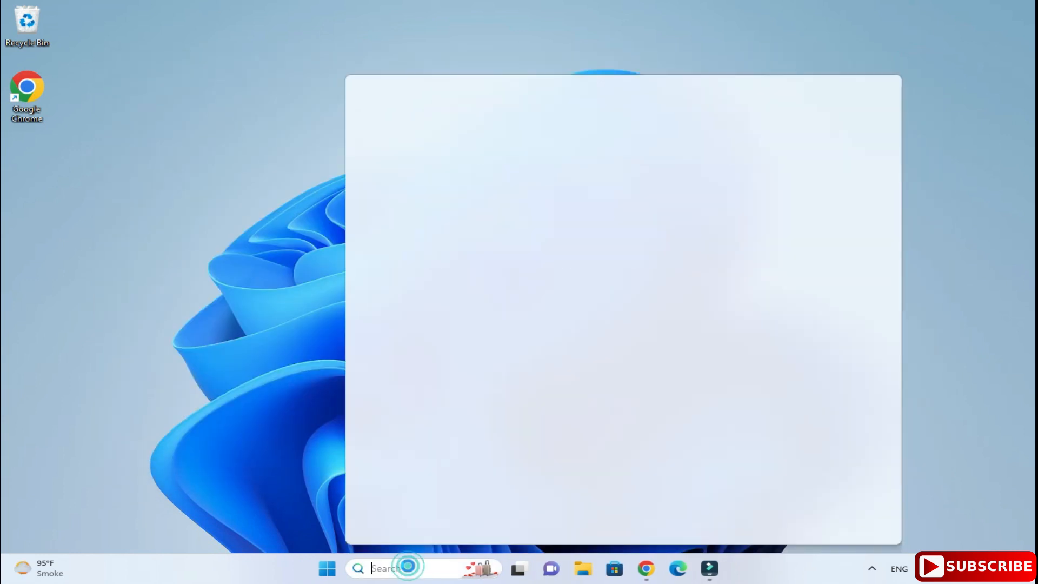
pyautogui.write('idl')
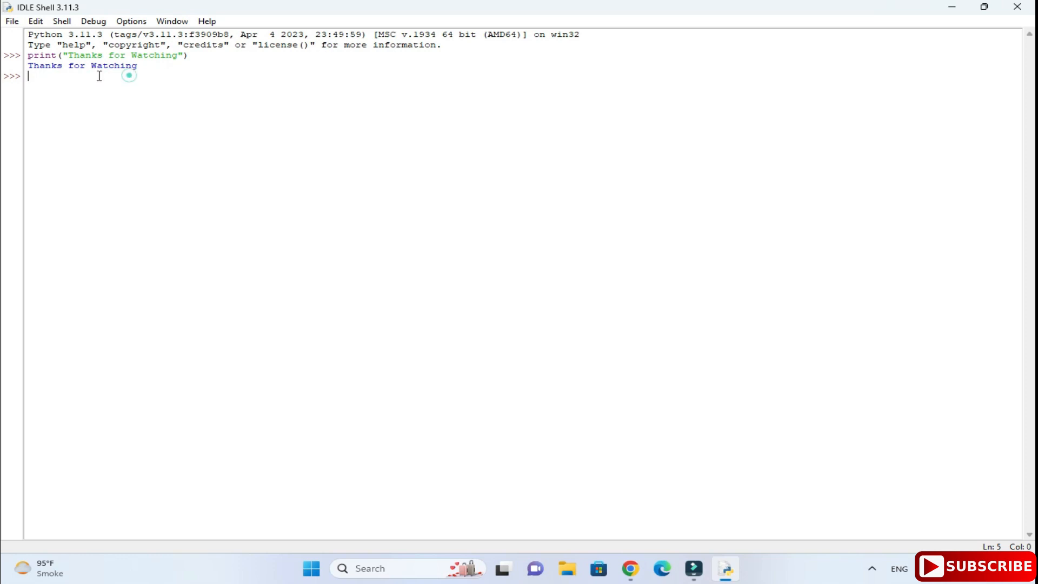
pyautogui.click(11, 20)
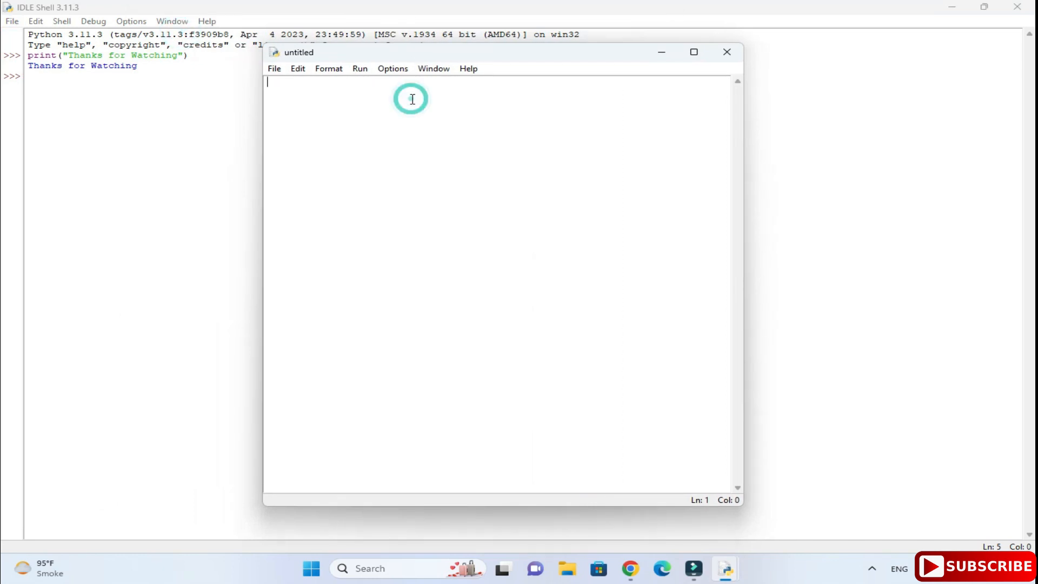
# Step: Write print("Please subscribe") in the untitled IDLE script
pyautogui.write('print')
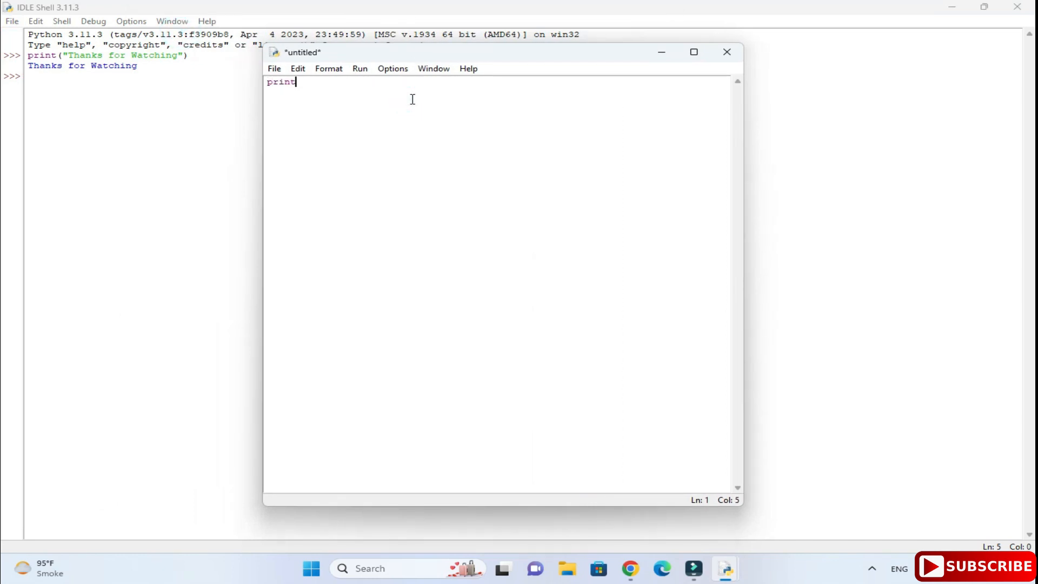
pyautogui.write('("')
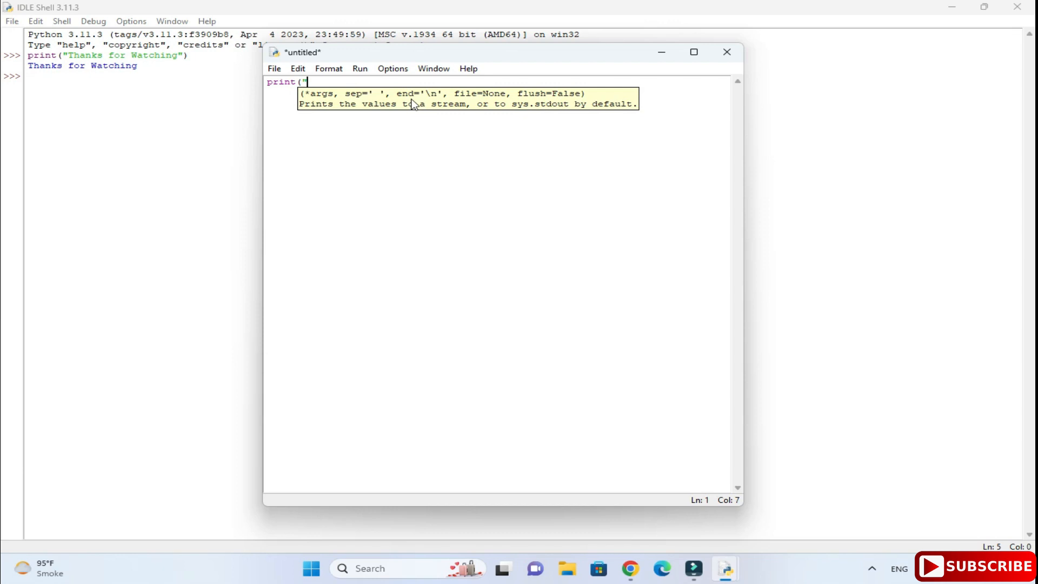
pyautogui.click(274, 69)
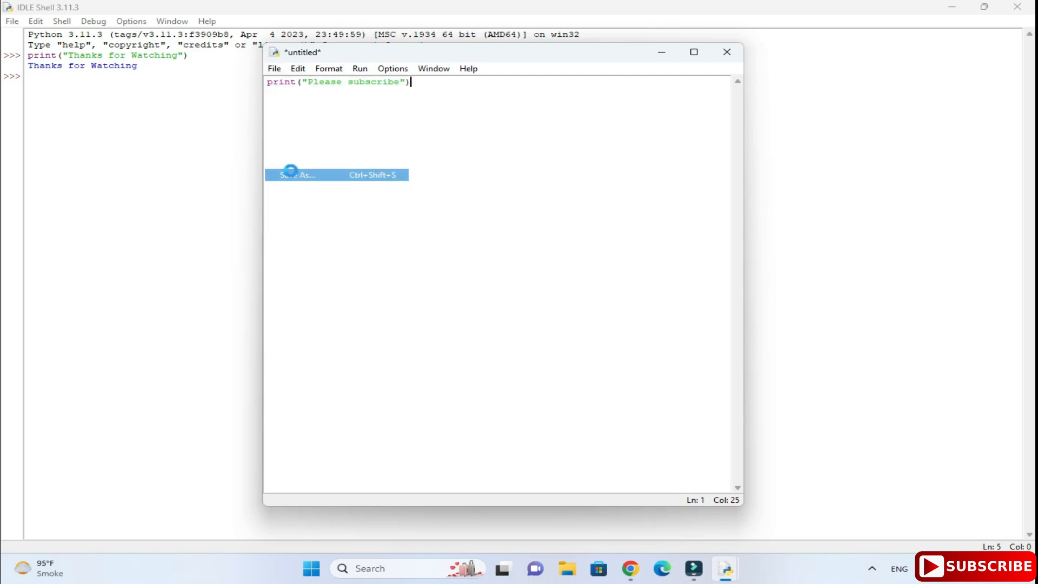
# Step: Save the untitled IDLE script to the Desktop as hello.py via Save As
pyautogui.click(295, 175)
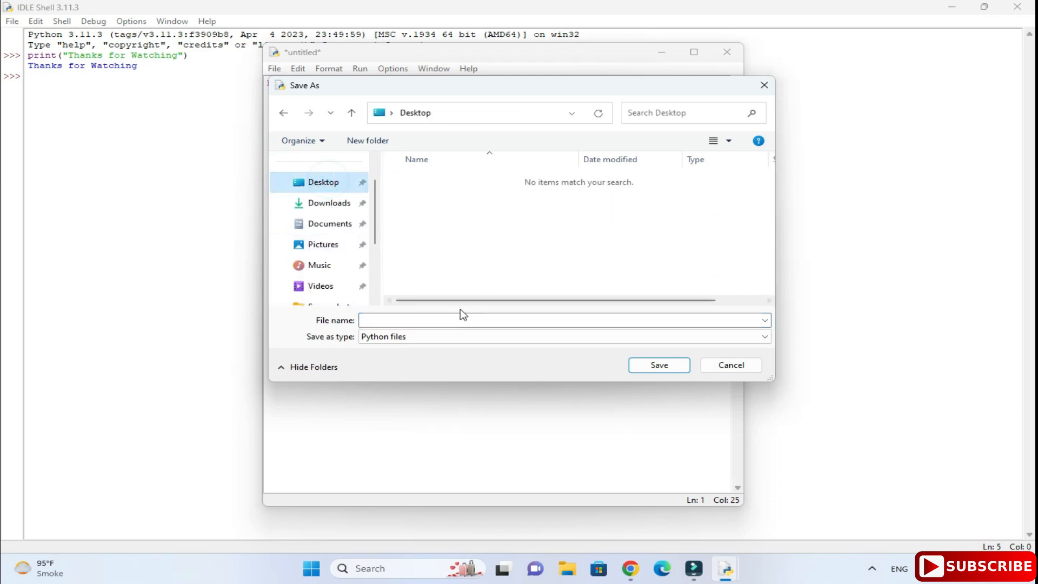
pyautogui.write('hel')
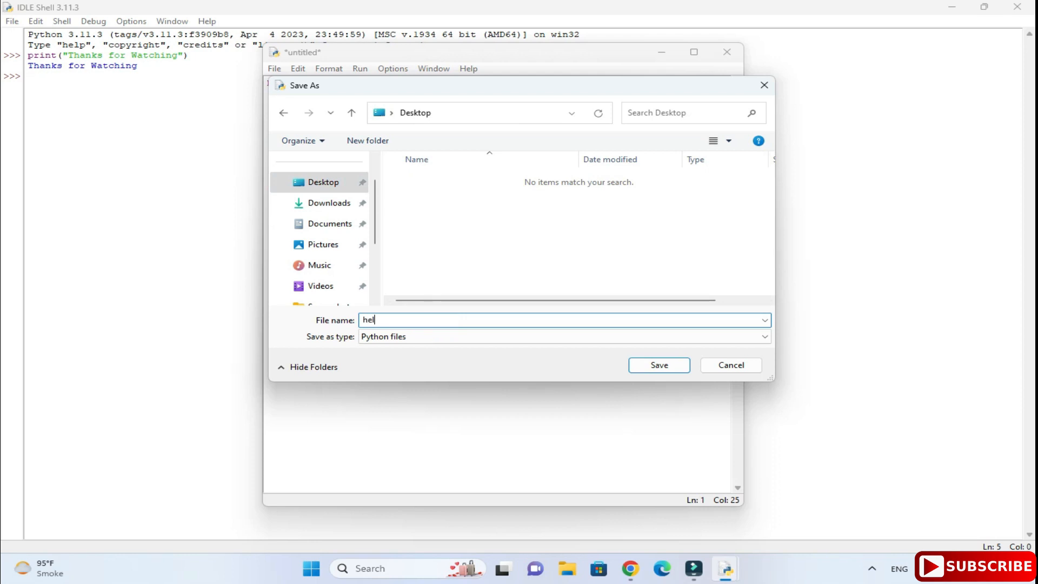
pyautogui.write('lo')
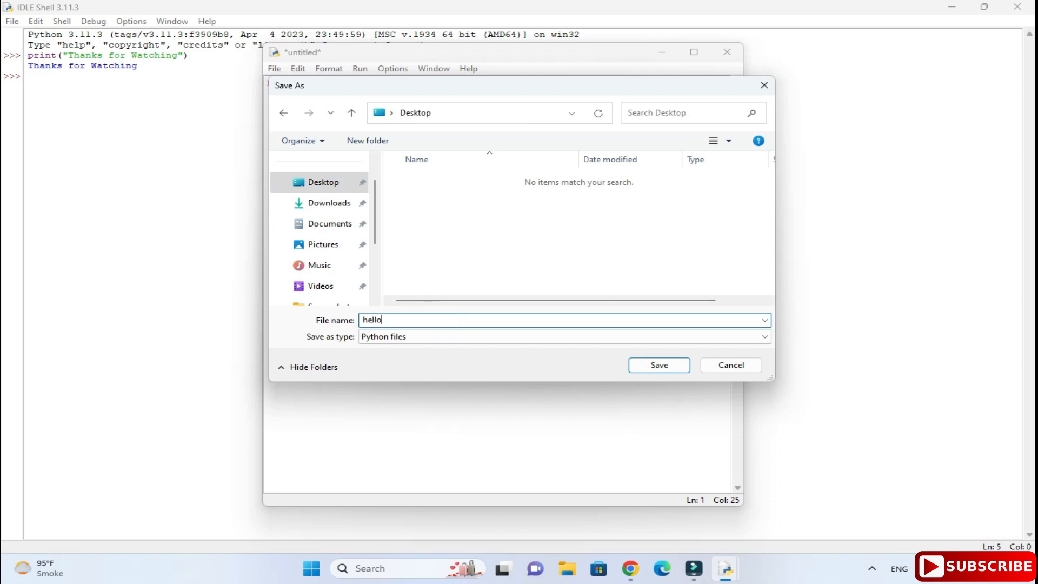
pyautogui.click(660, 366)
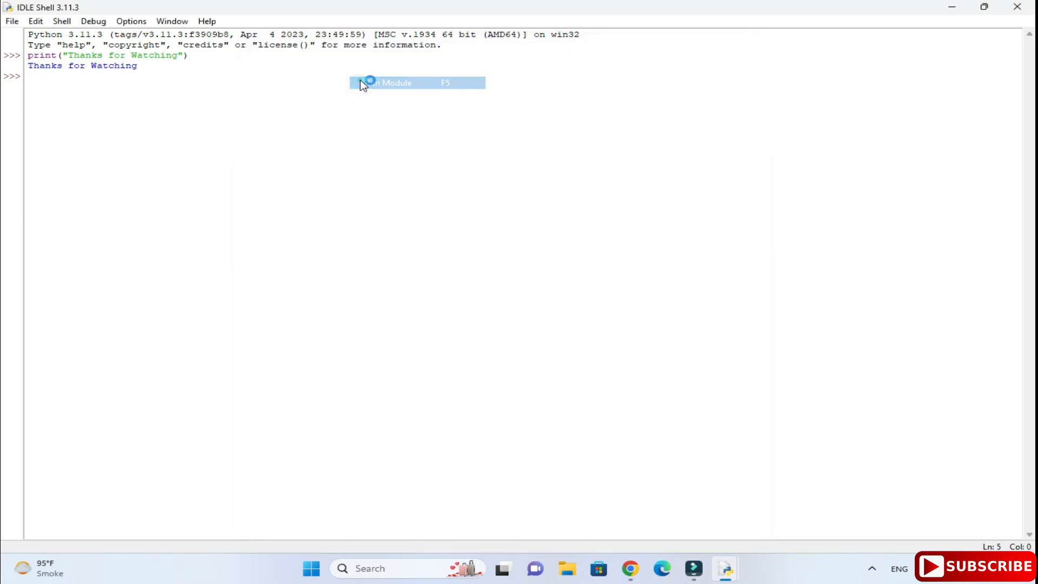
# Step: Run hello.py with Run Module so the restarted shell prints 'Please subscribe'
pyautogui.click(387, 83)
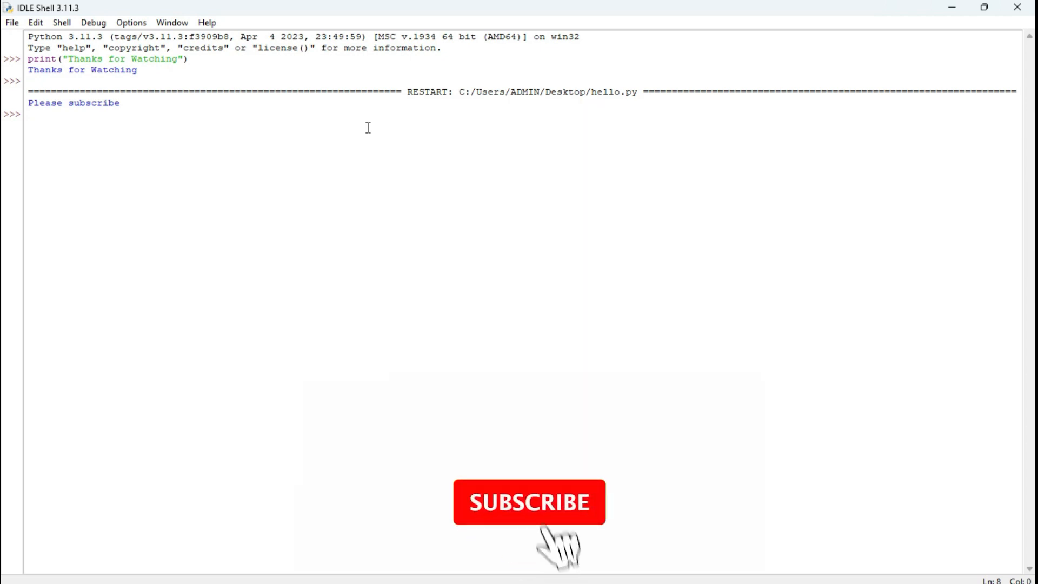
pyautogui.click(529, 501)
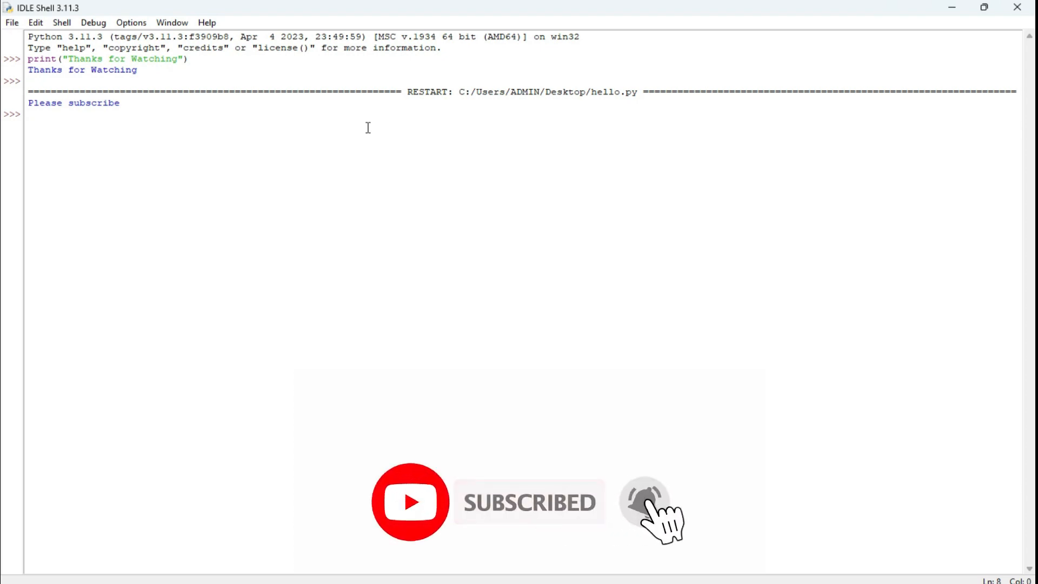
pyautogui.click(644, 502)
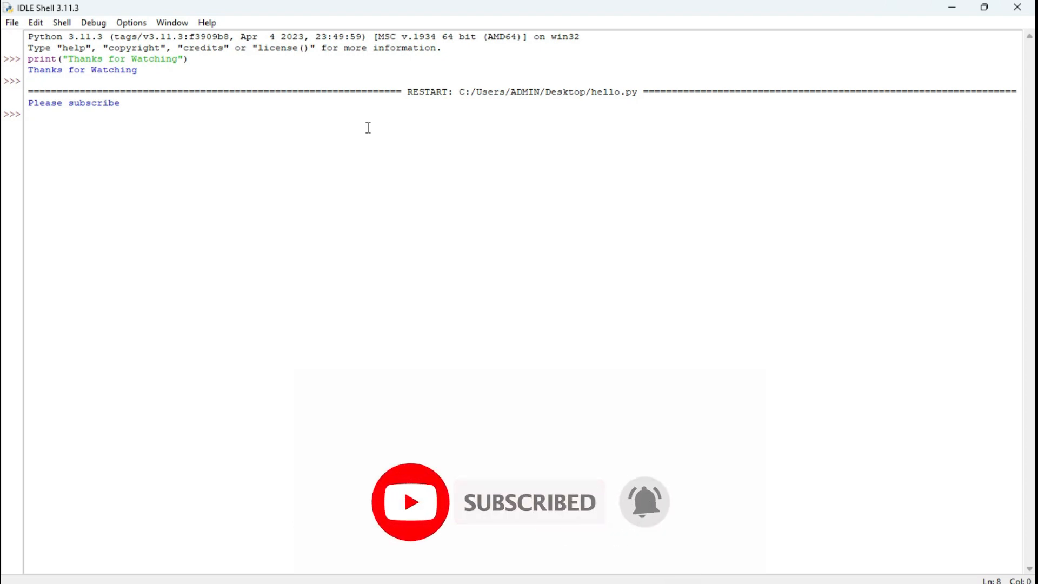